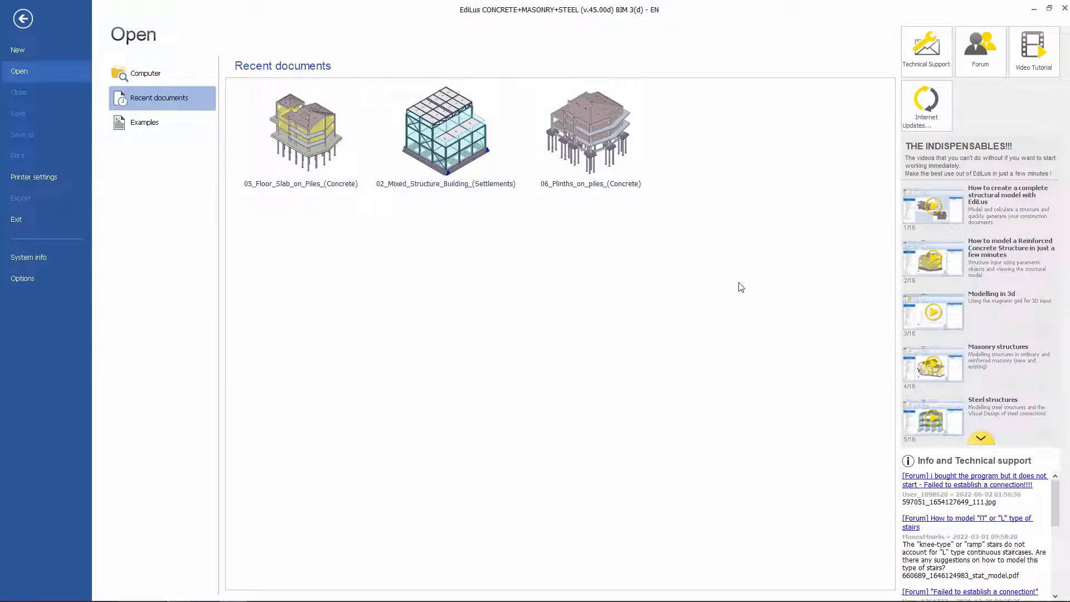
mouse_move(361, 399)
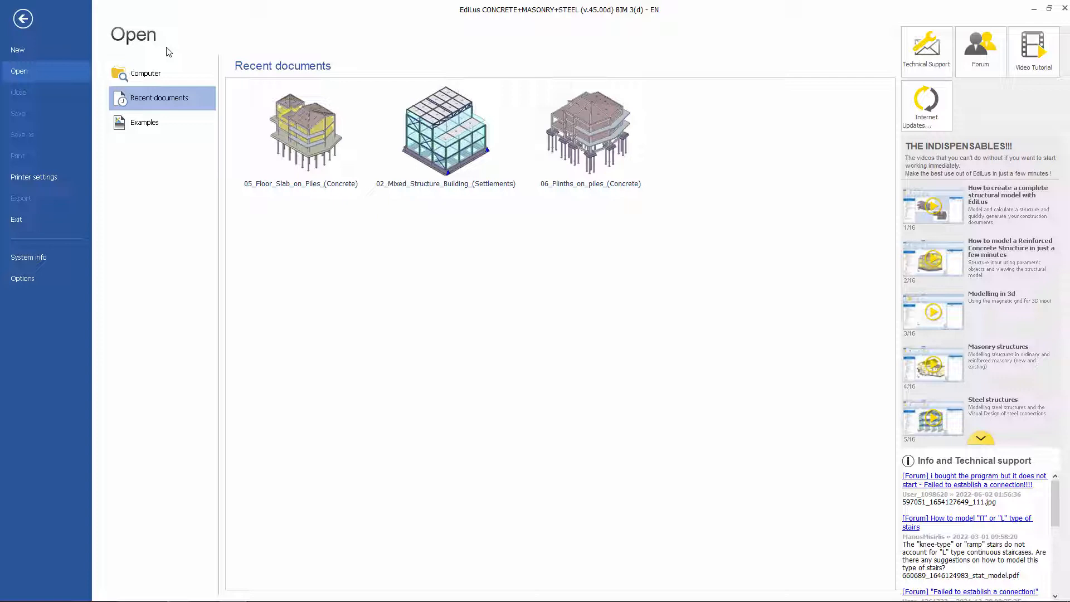
Browse recent folders and documents, then list the ten example project files.
click(144, 74)
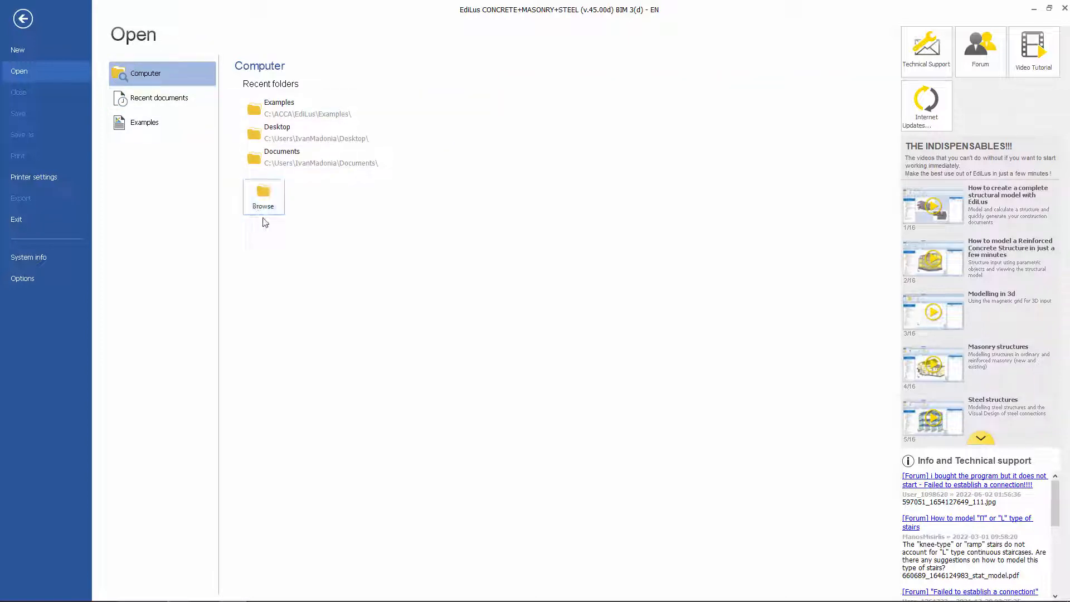
click(160, 98)
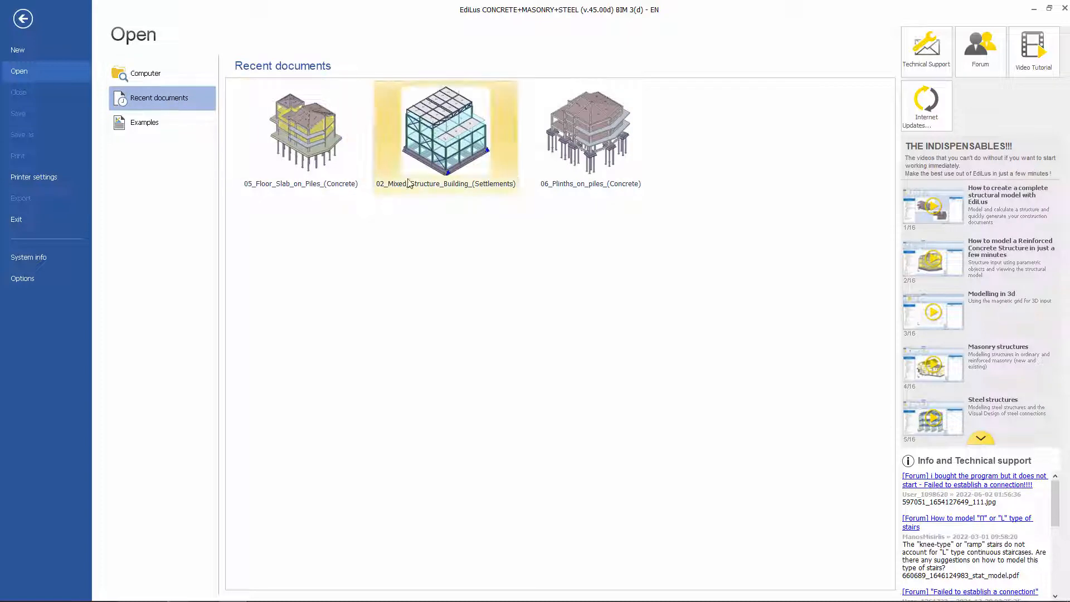
click(144, 122)
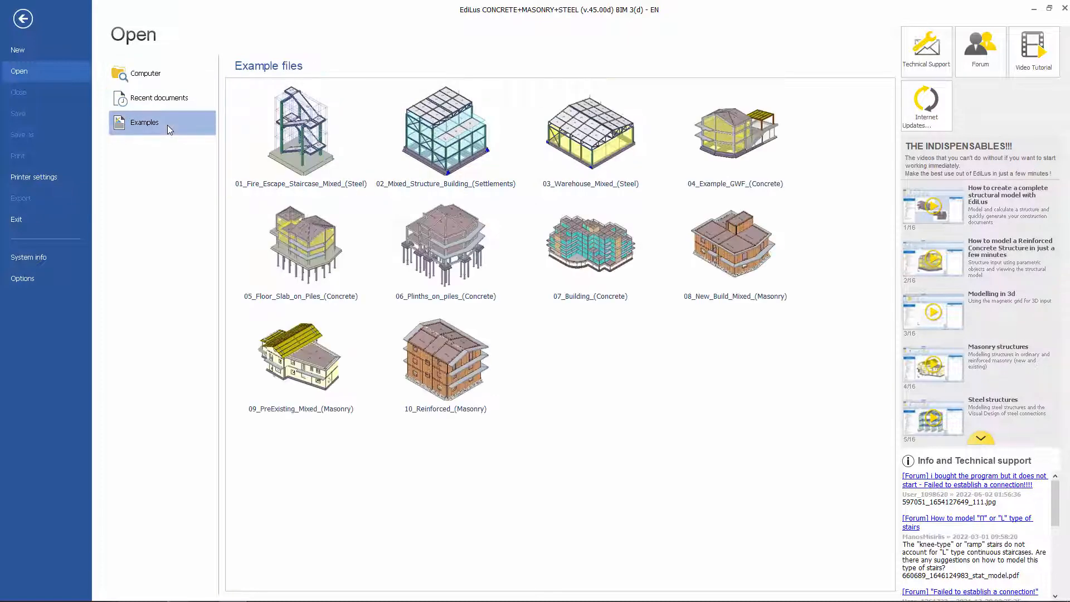
click(445, 360)
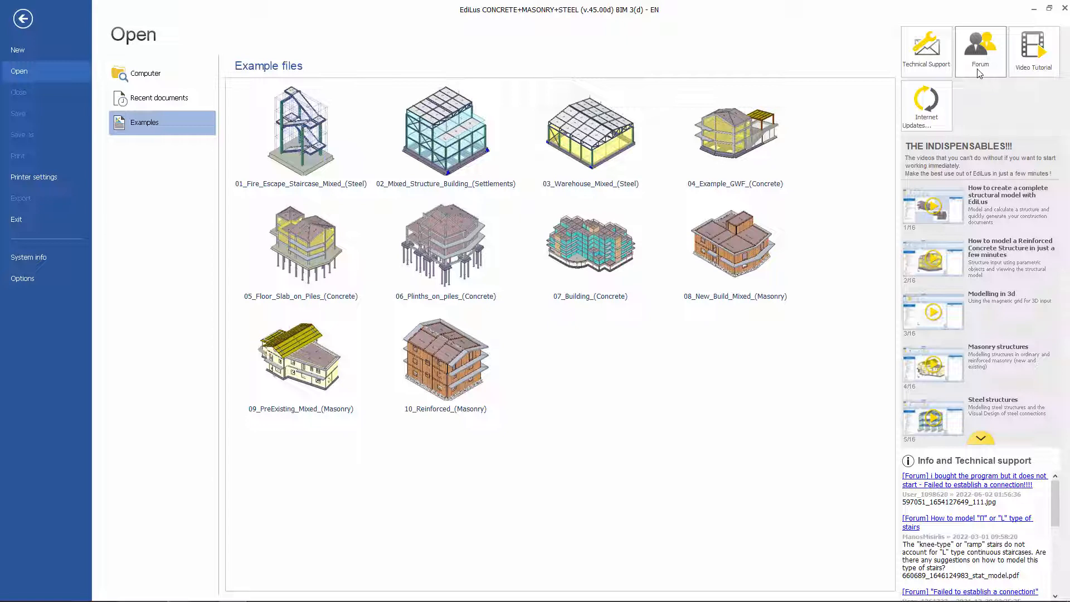
mouse_move(1034, 52)
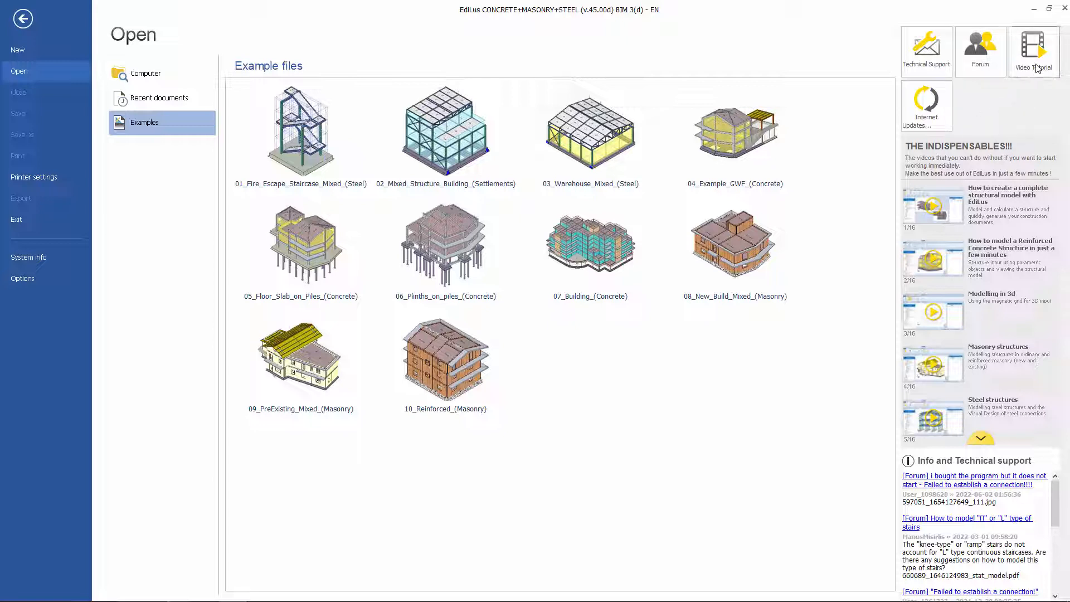
mouse_move(741, 430)
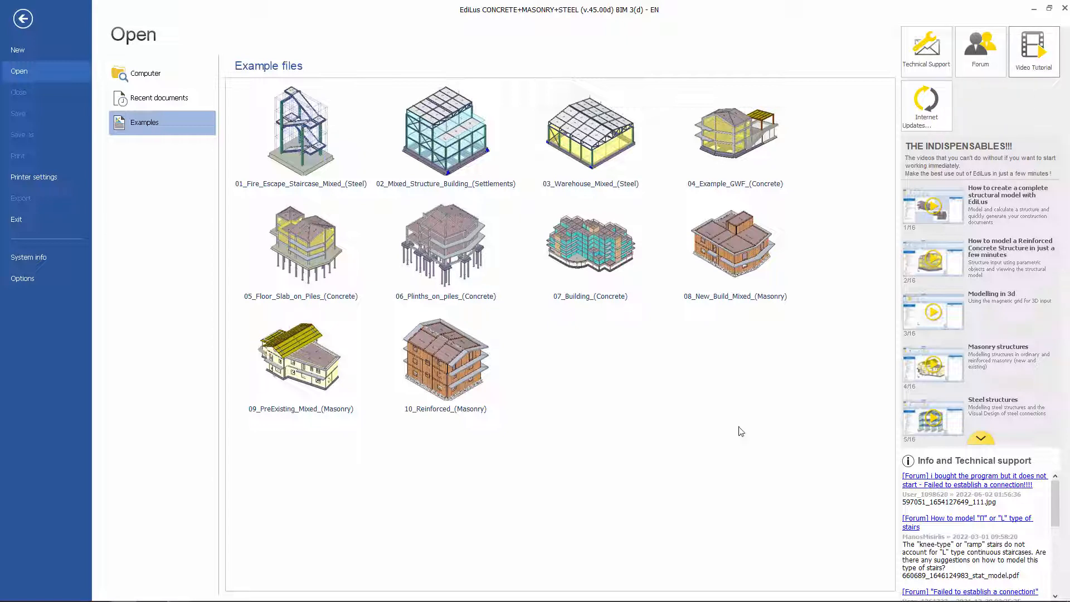
mouse_move(790, 417)
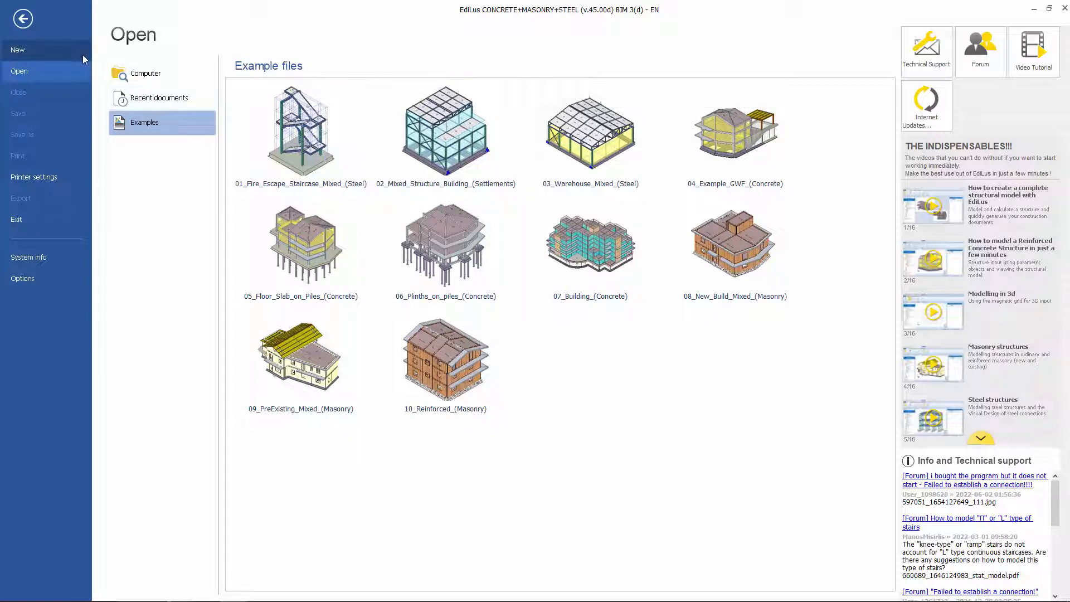
Start the New Document Wizard and try marking the construction as an existing building.
click(18, 49)
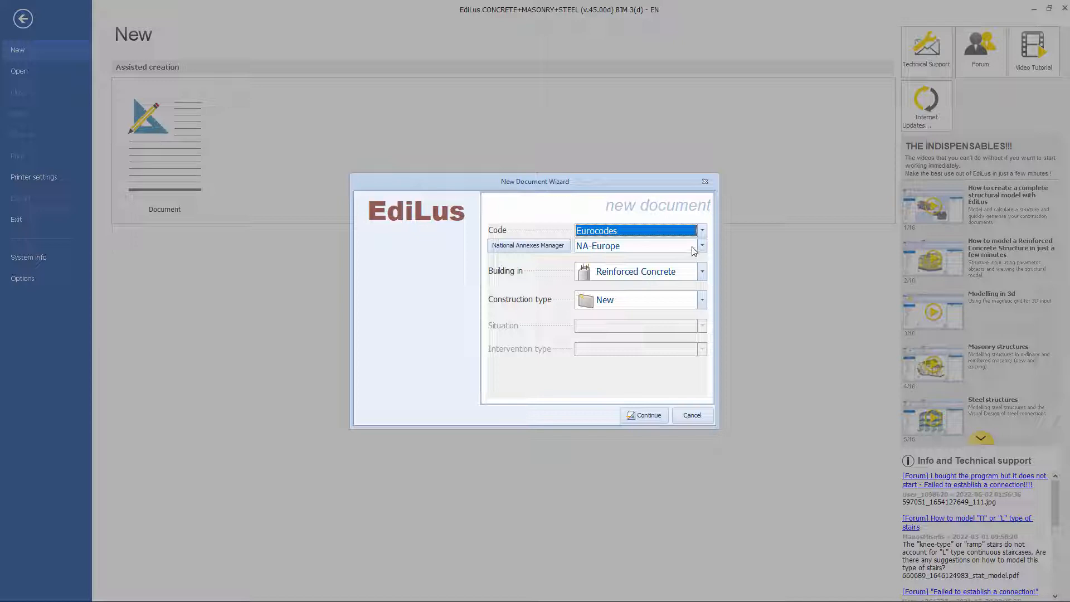
click(701, 246)
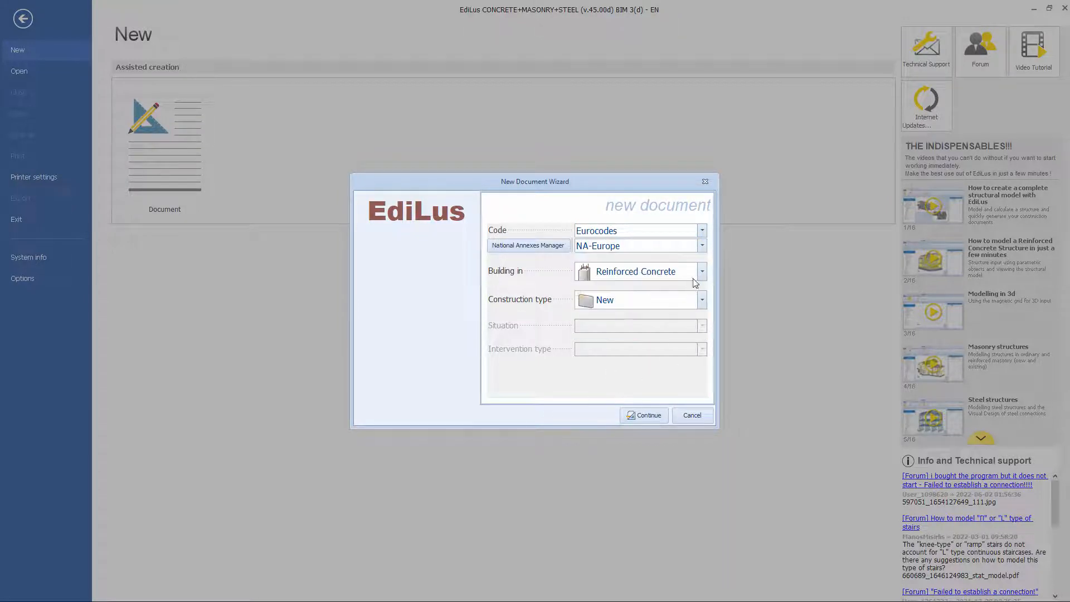
click(701, 271)
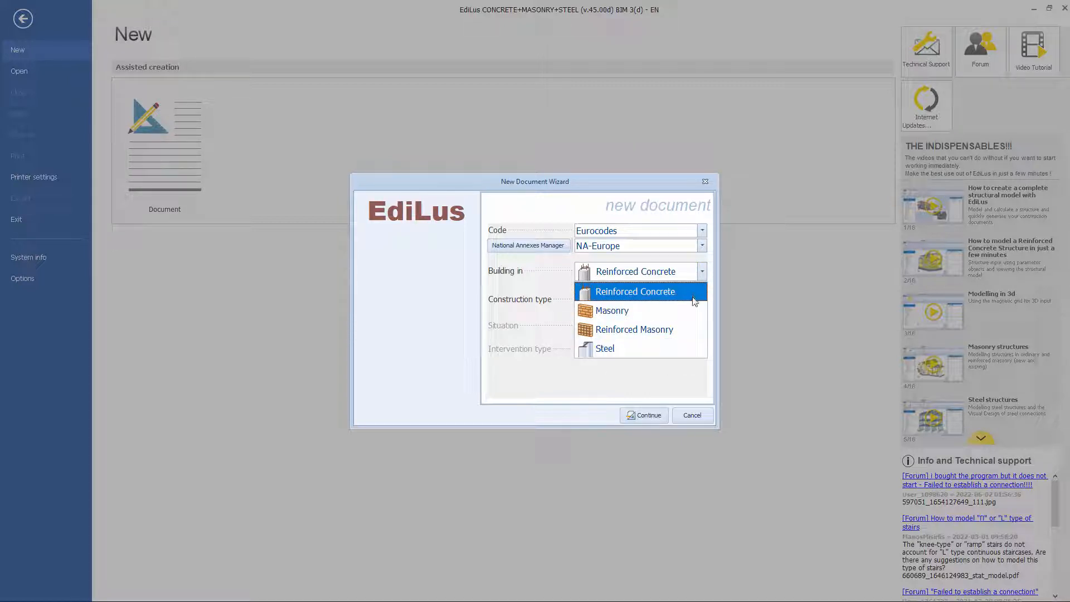
mouse_move(611, 311)
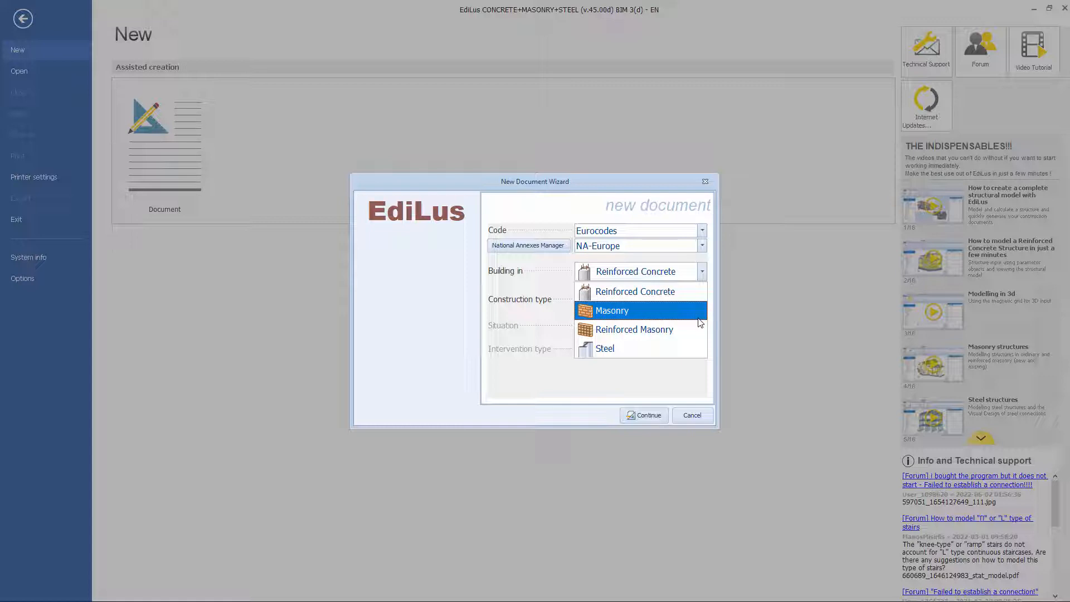
mouse_move(699, 328)
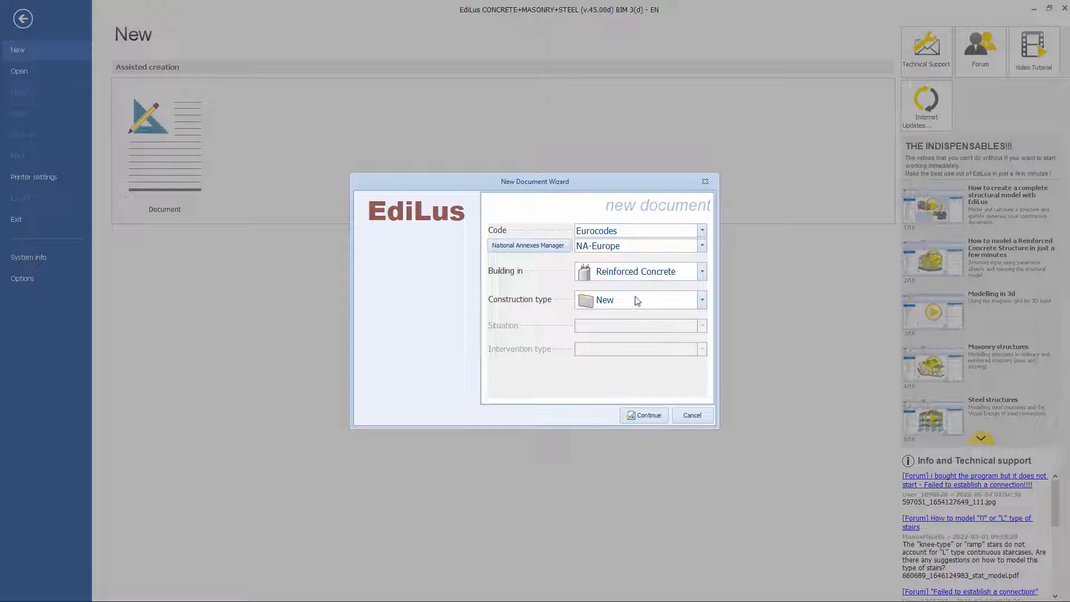
click(701, 300)
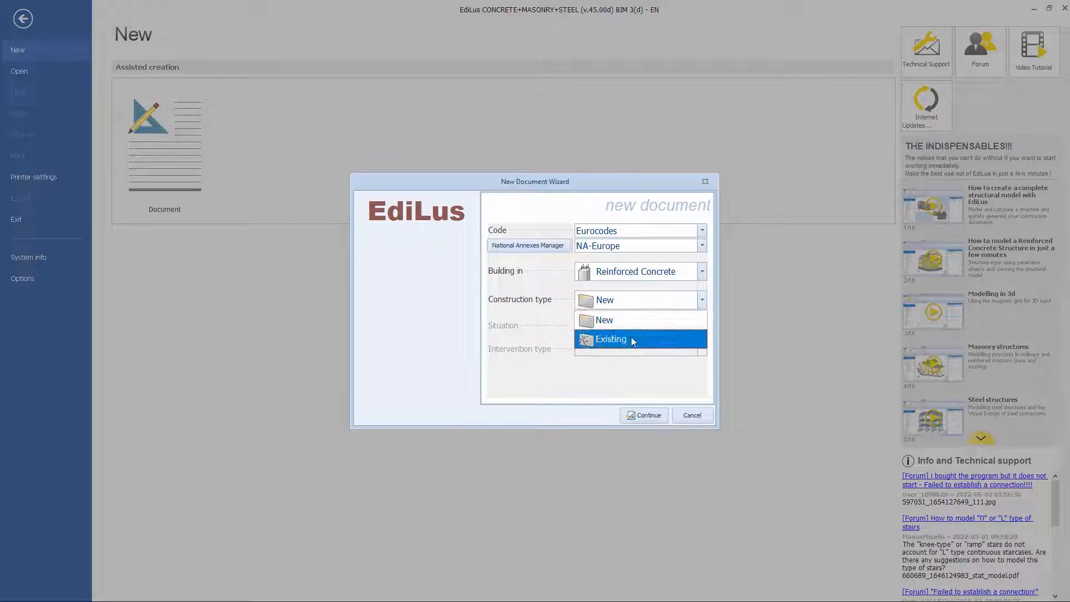
click(609, 339)
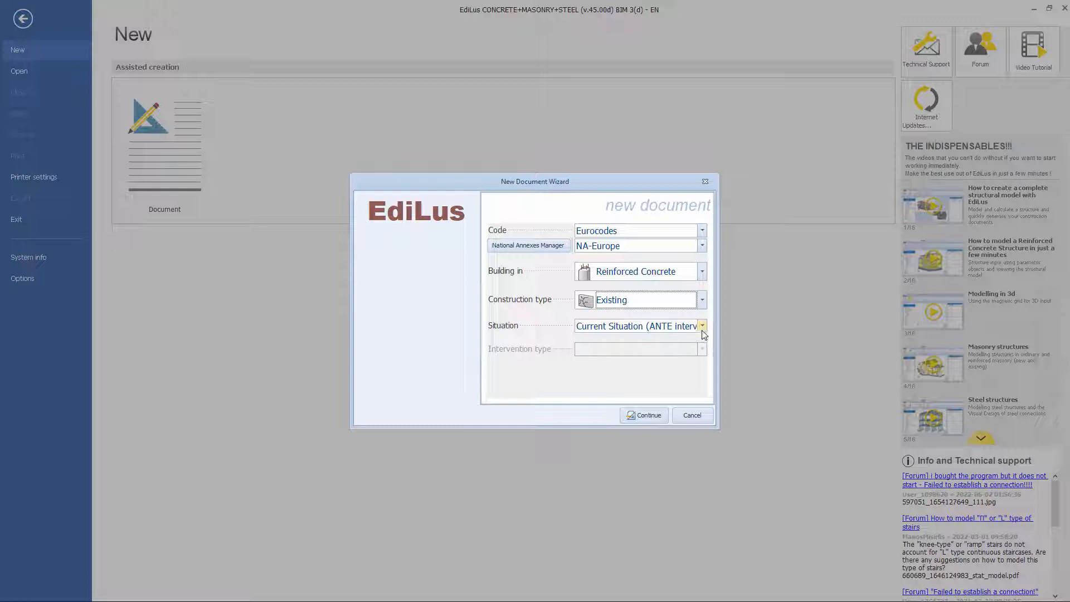
Review situation and intervention options, then set construction type back to New with Eurocodes, NA-Europe, reinforced concrete.
click(702, 326)
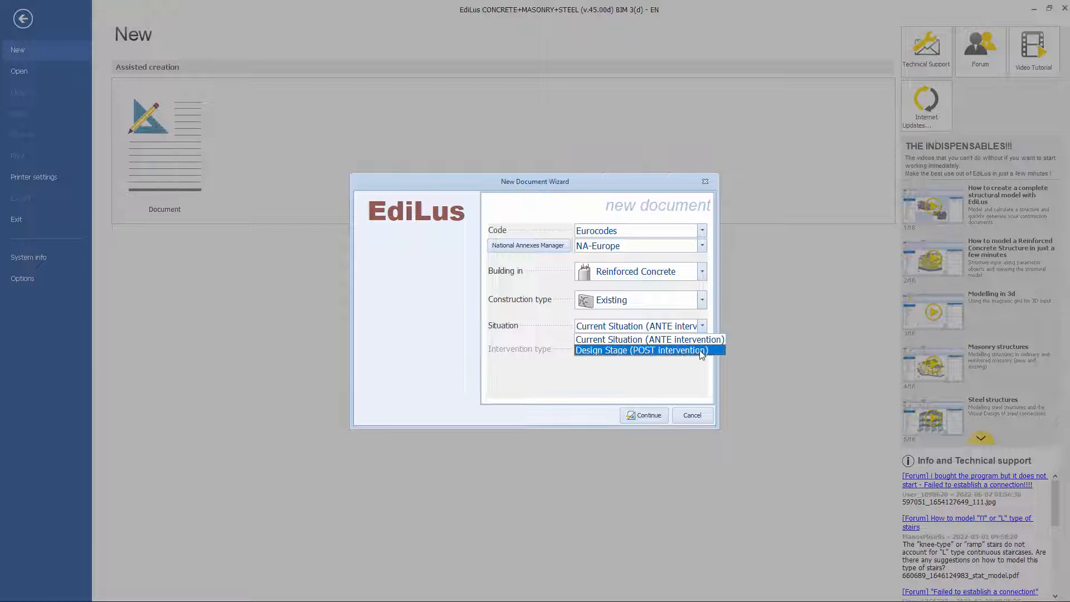
click(637, 326)
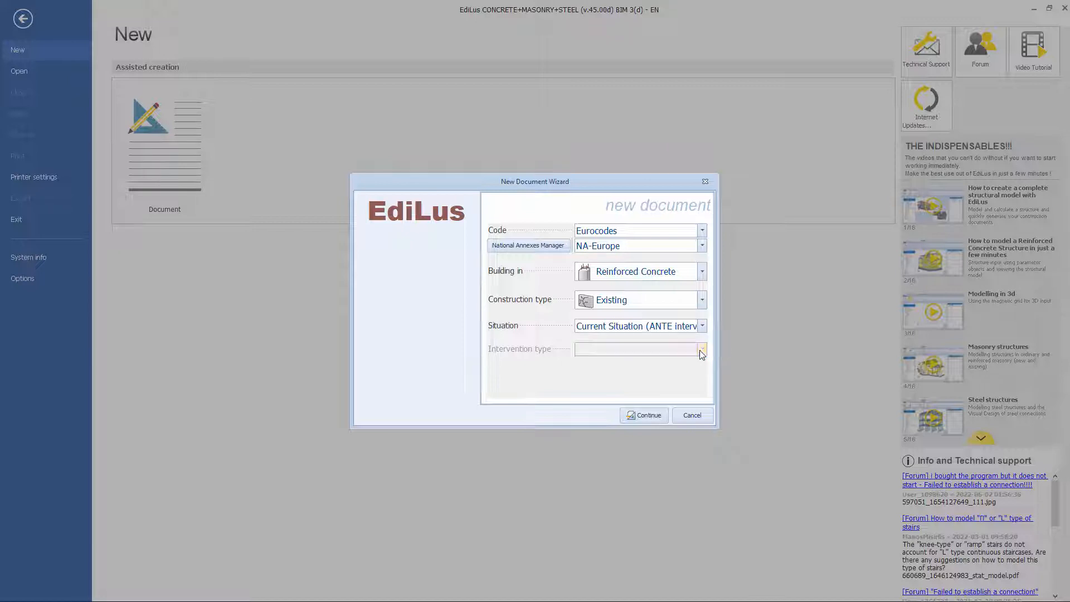
click(701, 325)
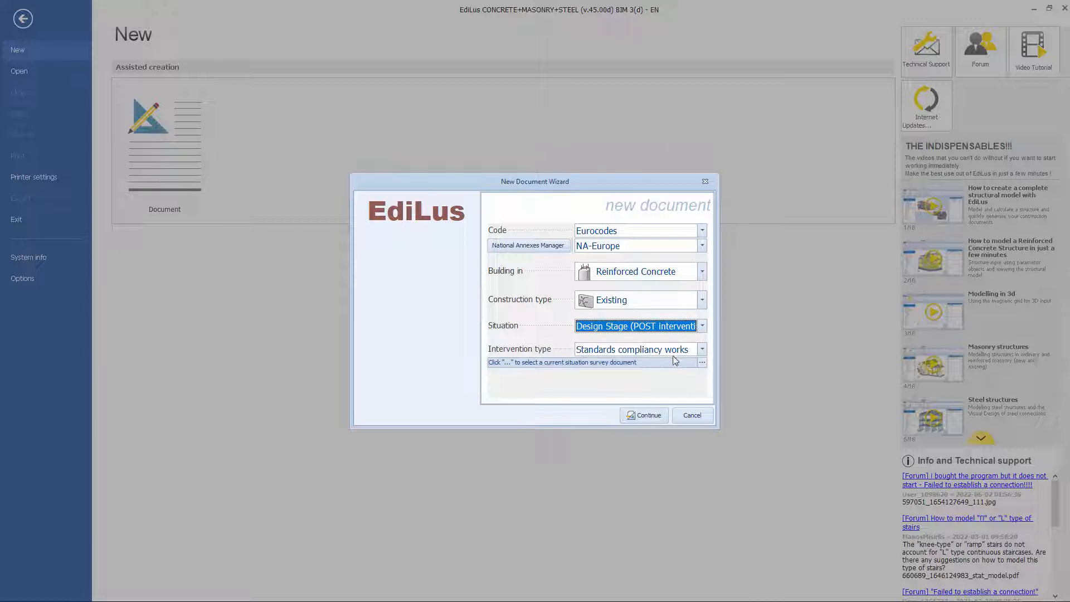
click(701, 348)
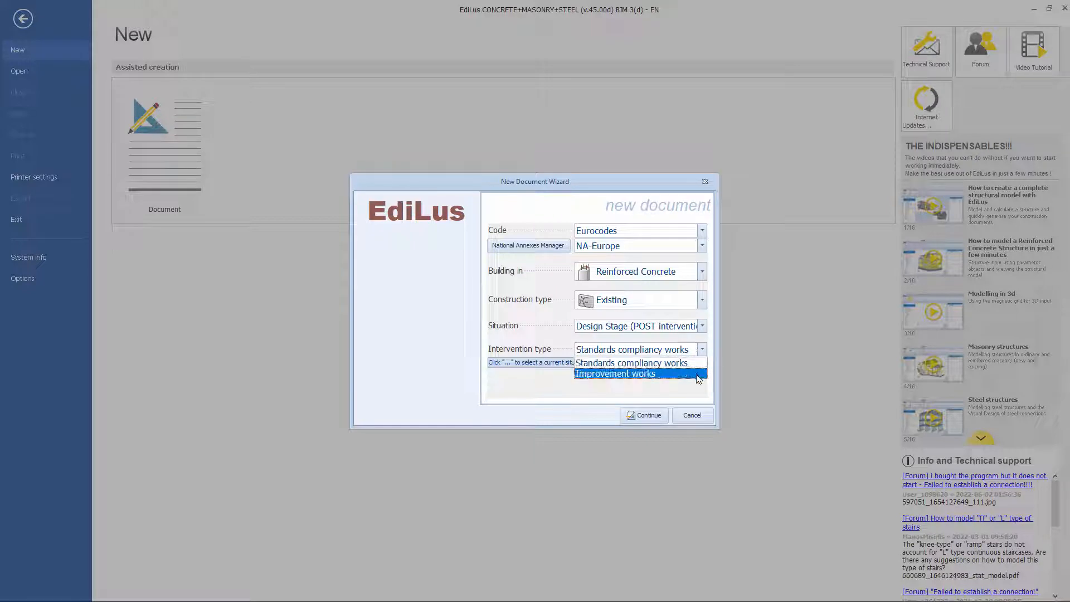
click(632, 362)
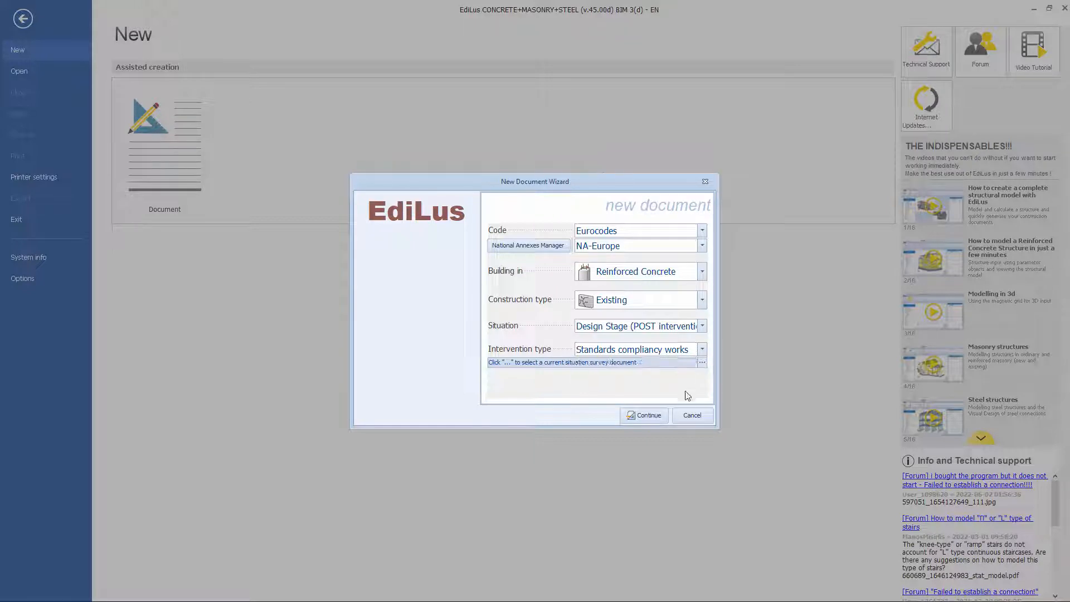
click(701, 300)
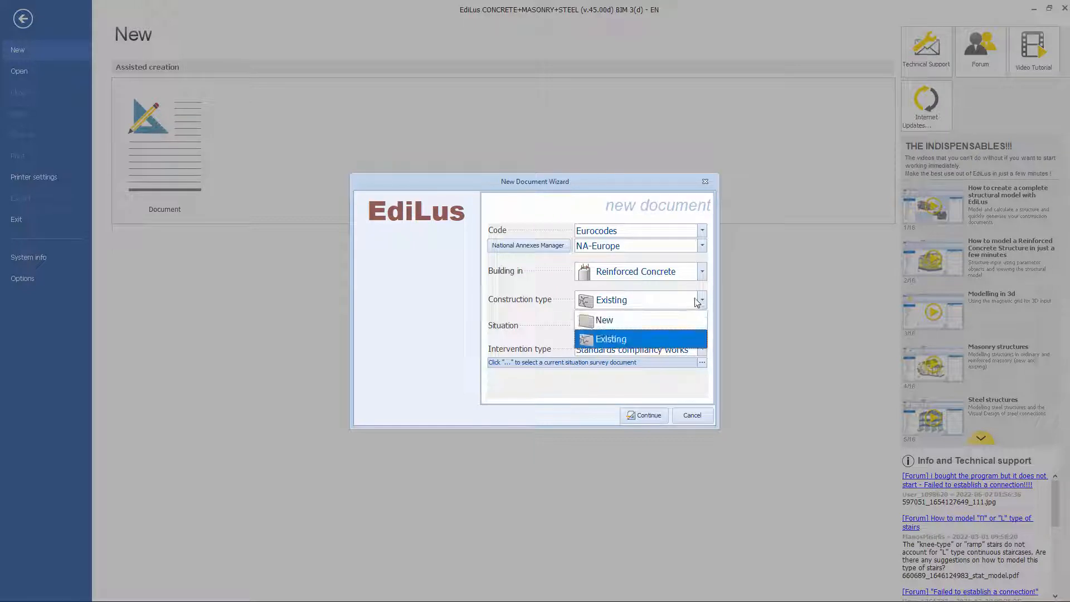
click(603, 320)
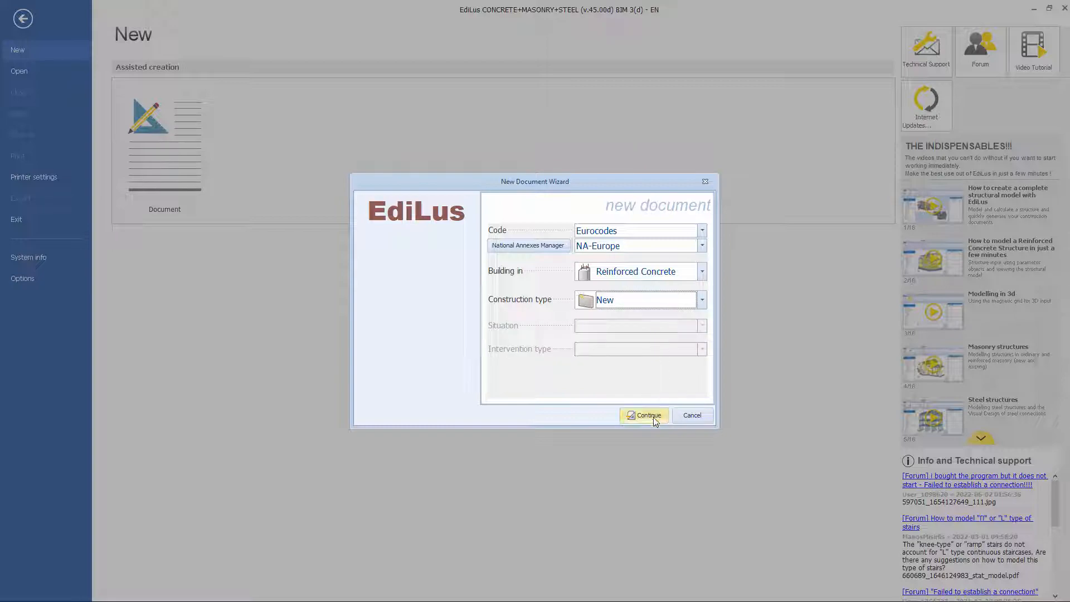
Create the project, maximise the Ground Floor Plan and expand the Reinforcements and Summary Results branches.
click(643, 415)
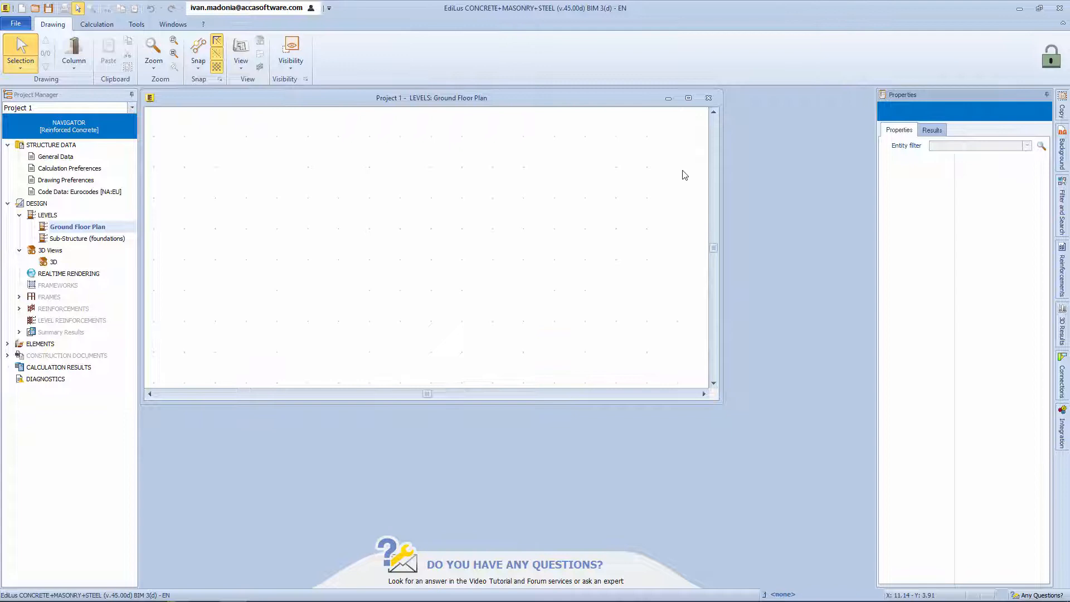
mouse_move(495, 113)
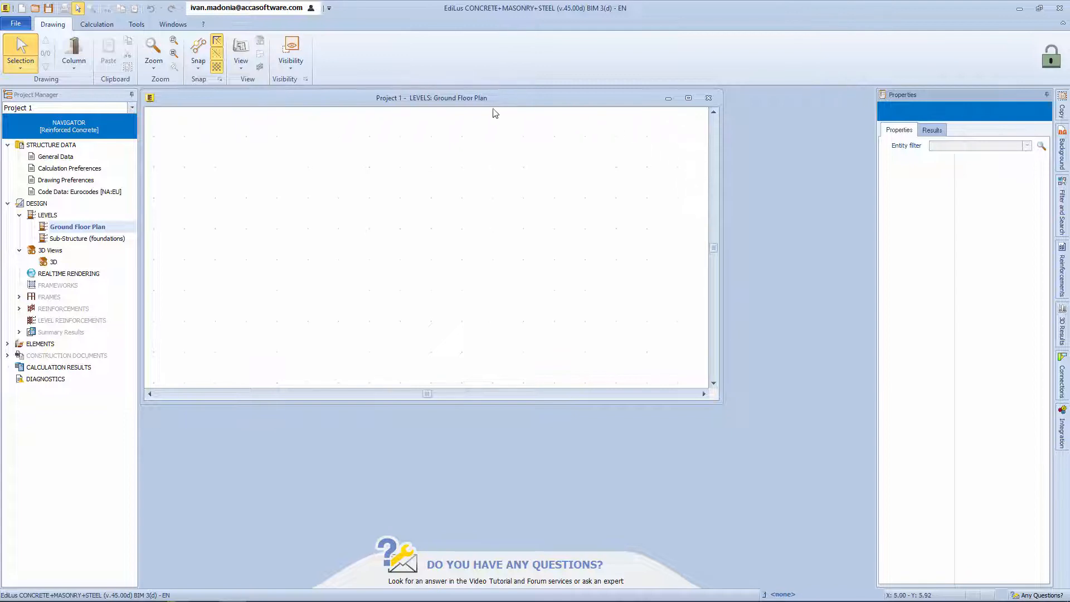
mouse_move(417, 394)
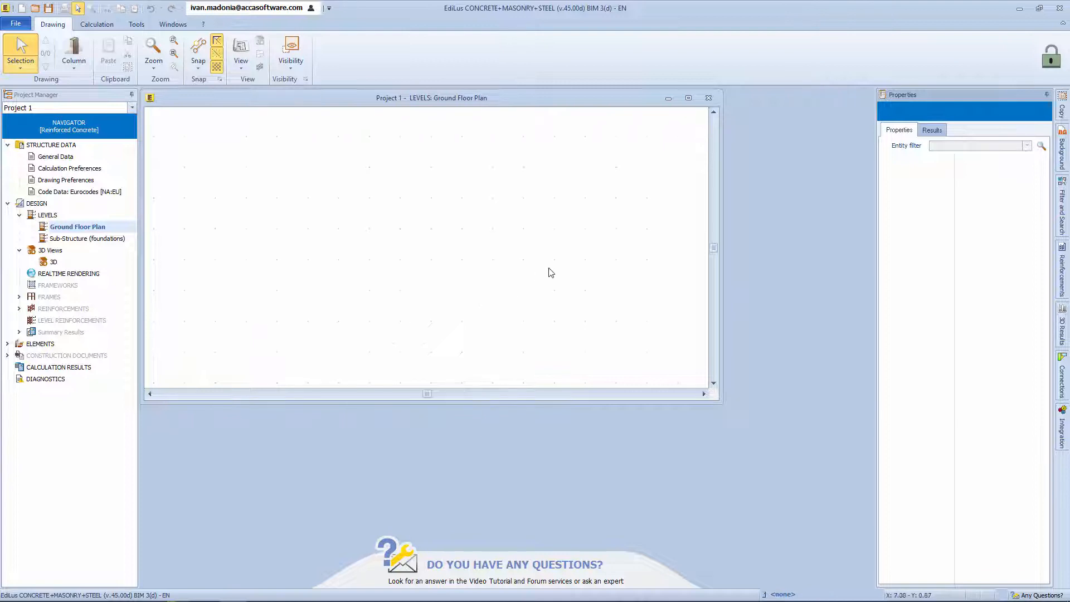
click(688, 98)
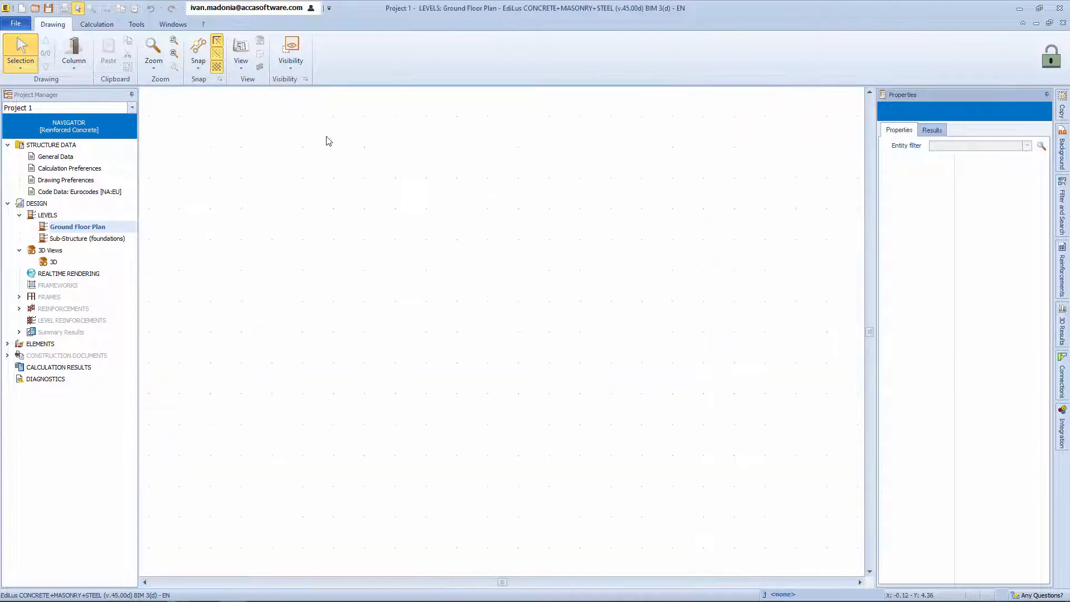
mouse_move(116, 420)
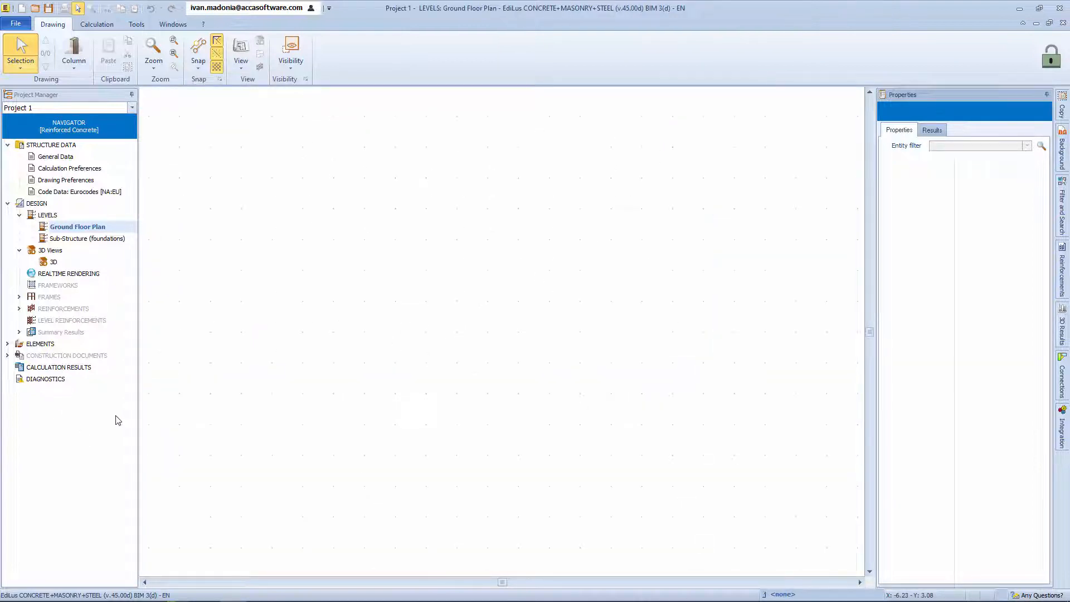
mouse_move(108, 138)
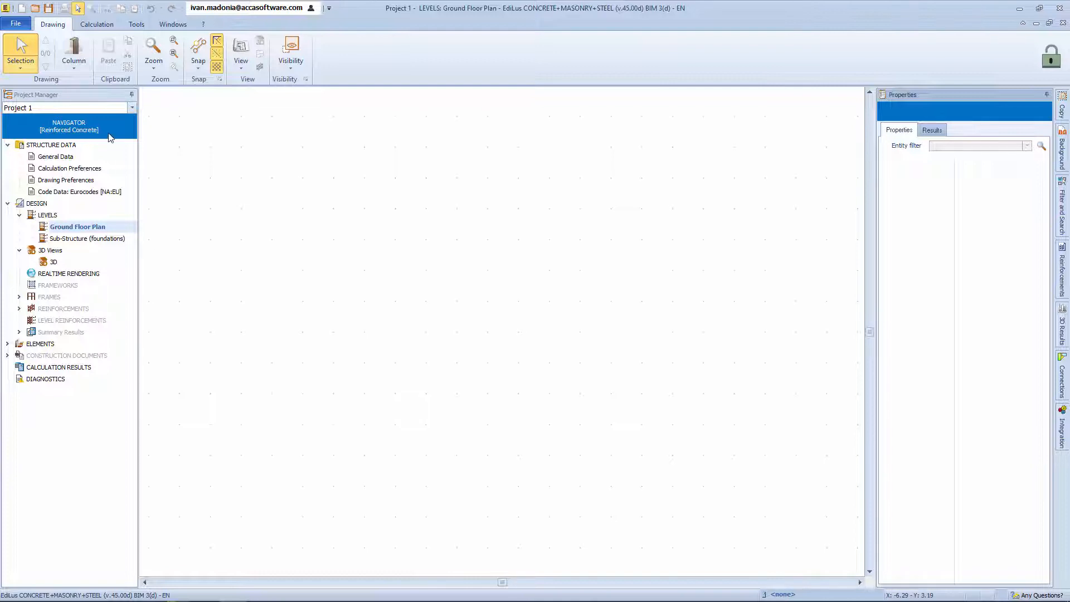
mouse_move(77, 381)
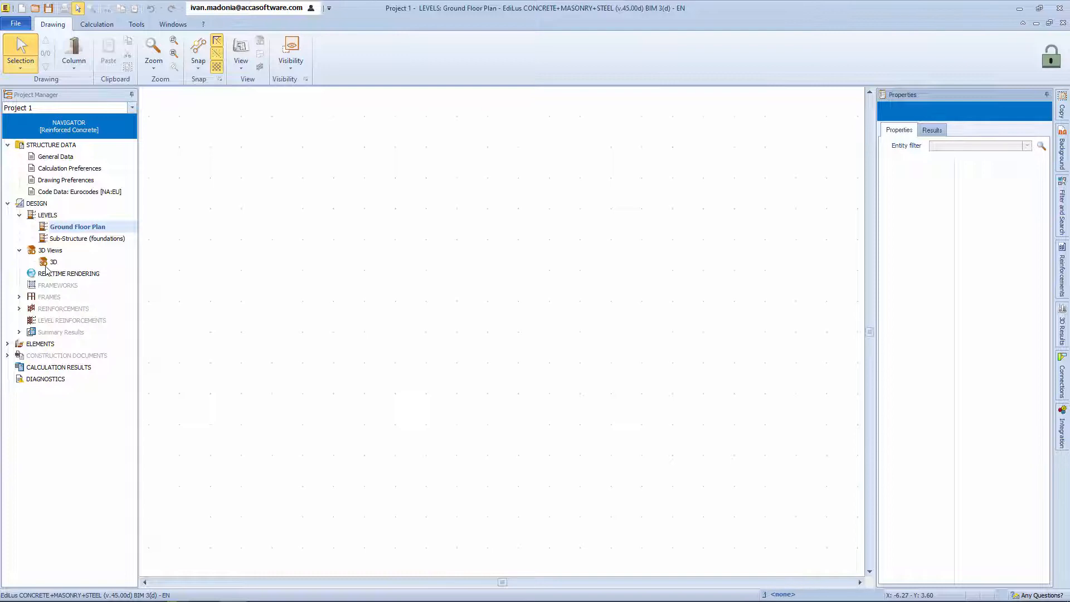
mouse_move(29, 348)
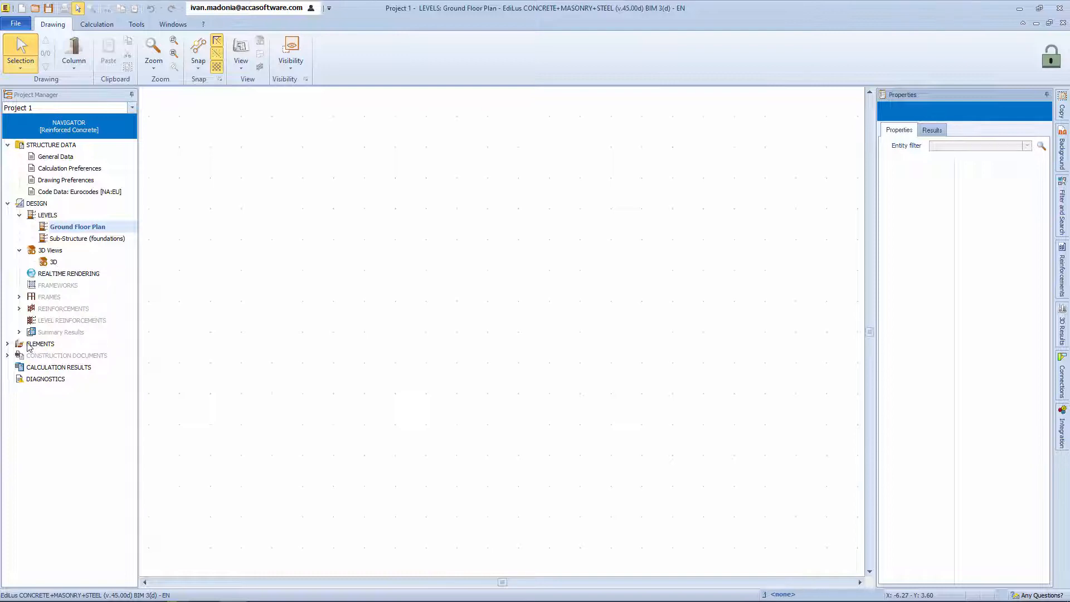
click(6, 344)
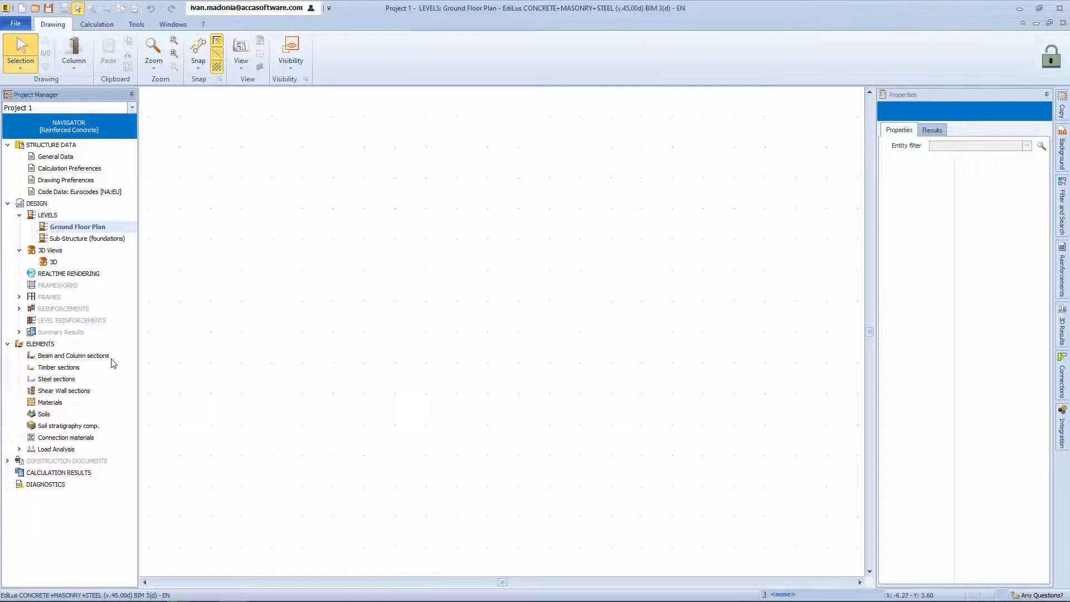
mouse_move(38, 420)
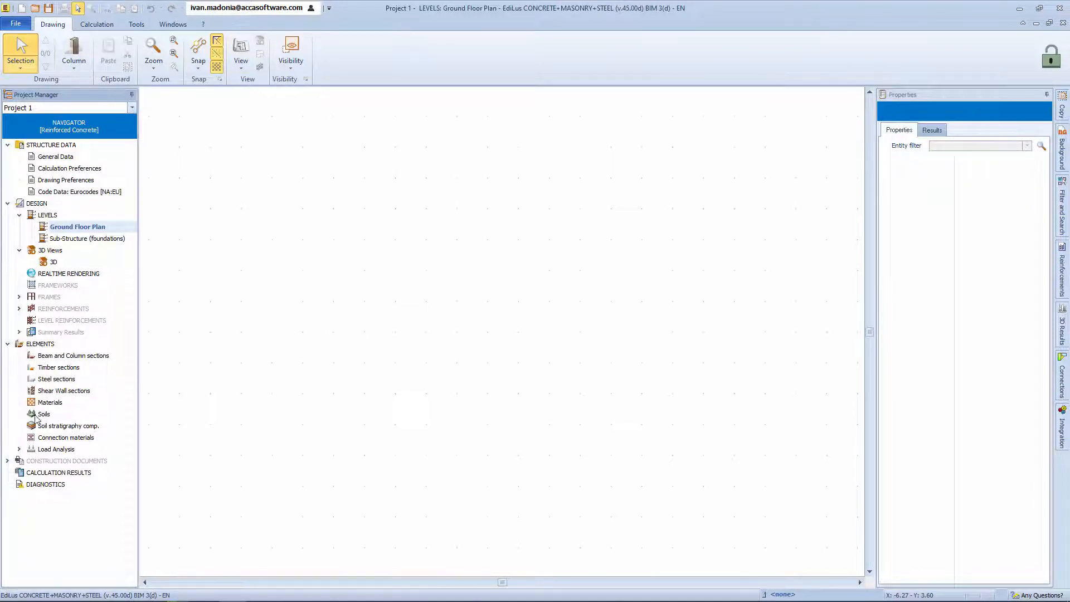
mouse_move(99, 505)
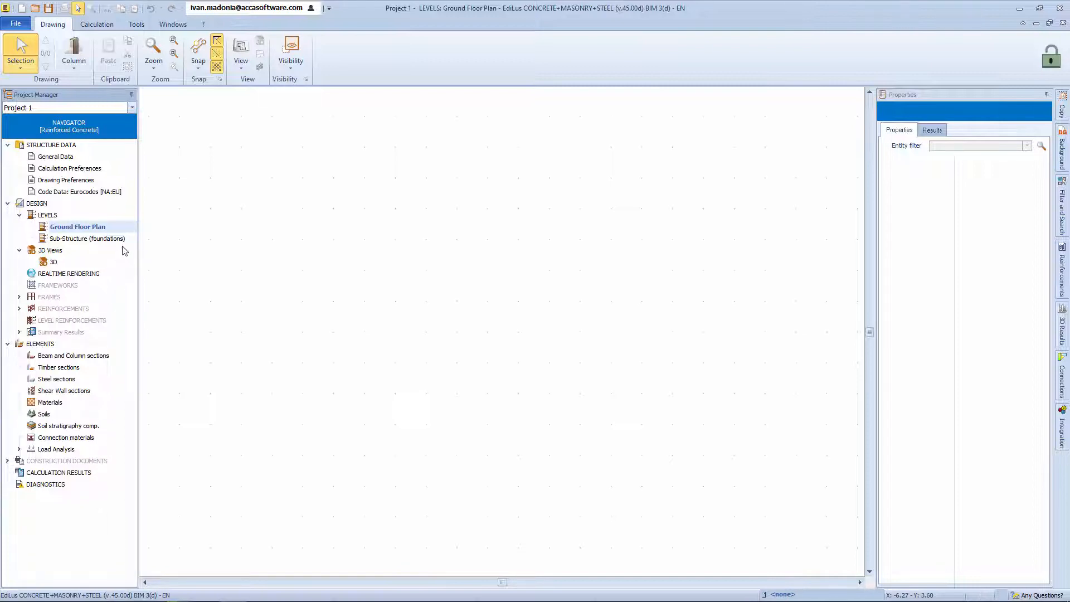
mouse_move(132, 215)
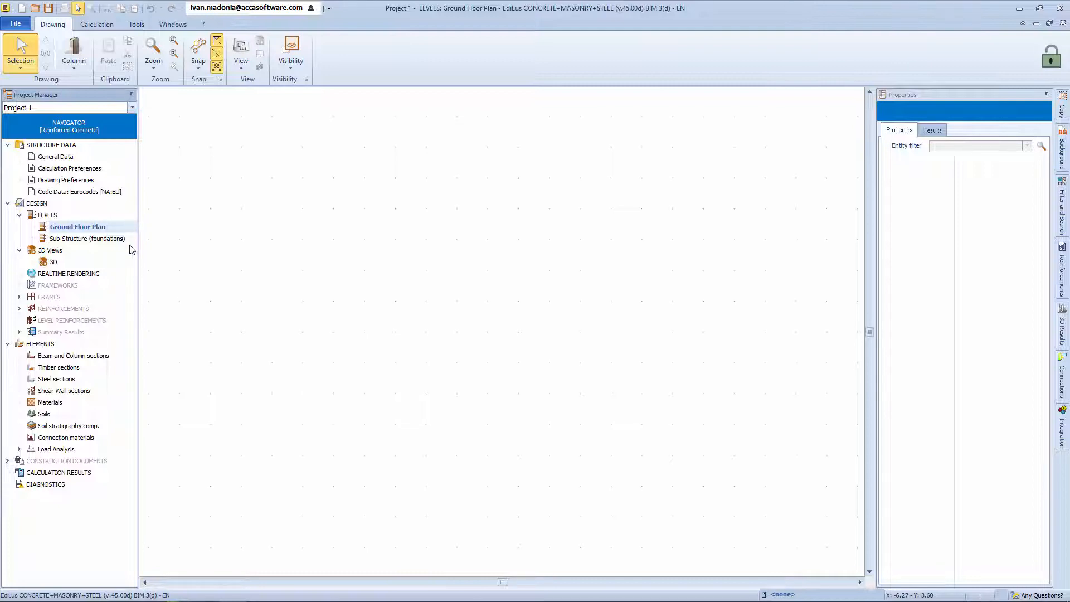
mouse_move(92, 312)
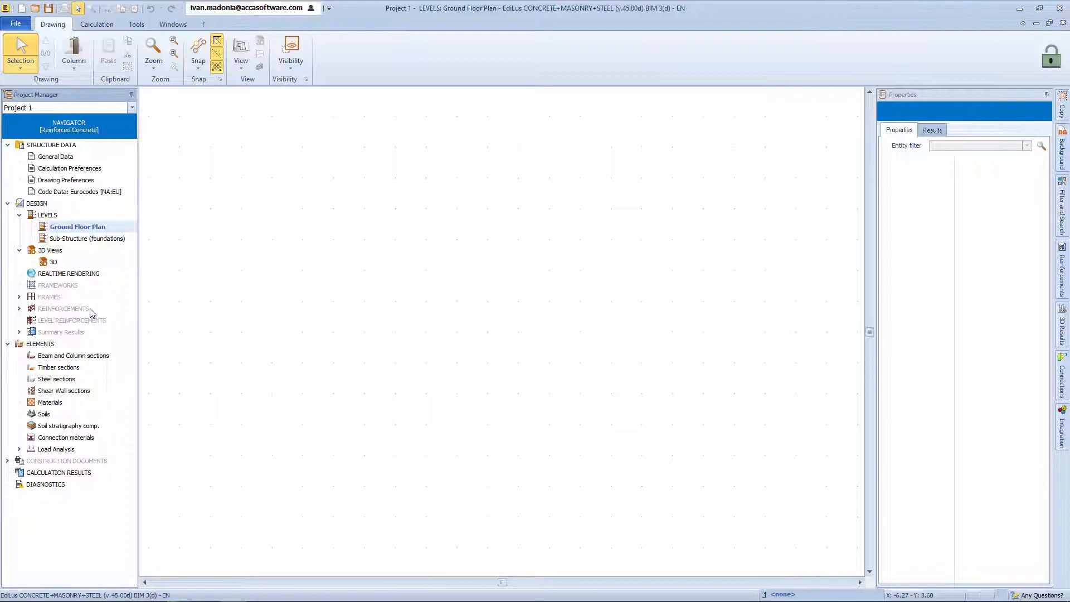
click(19, 309)
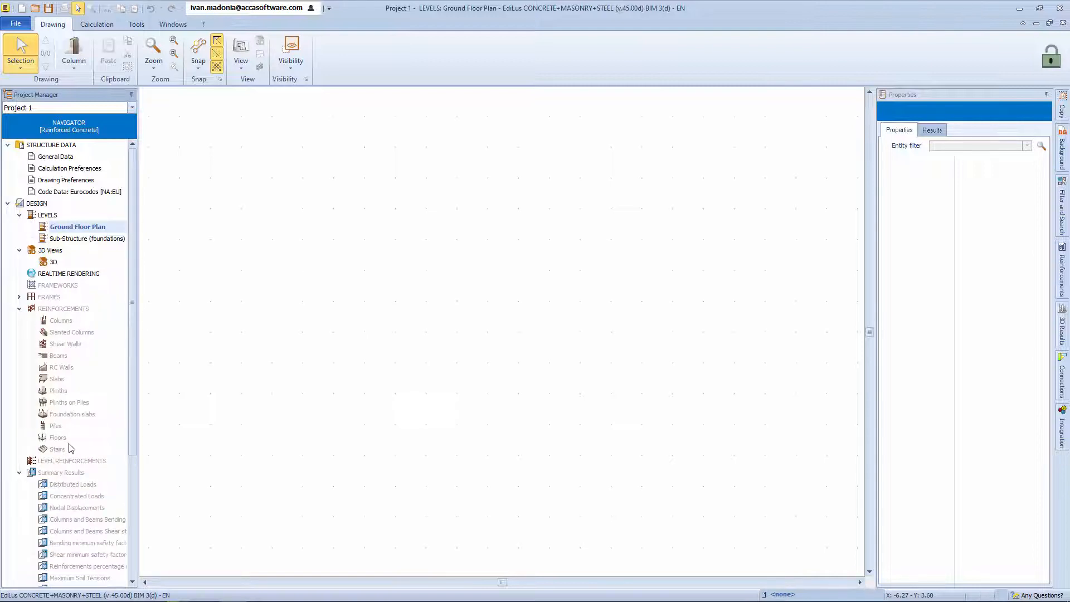
scroll(down, 3)
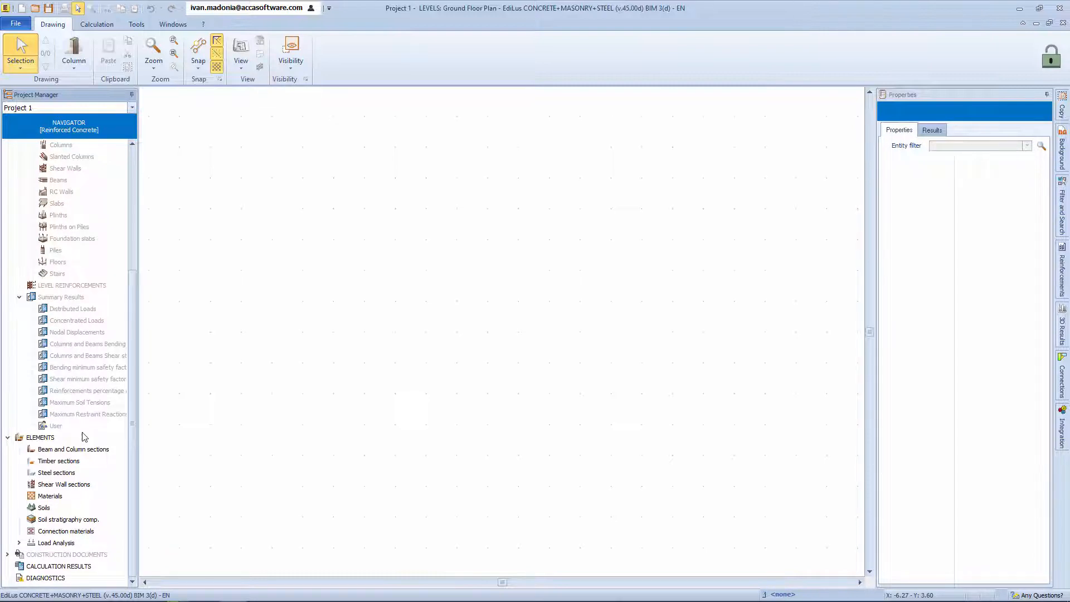
mouse_move(1016, 107)
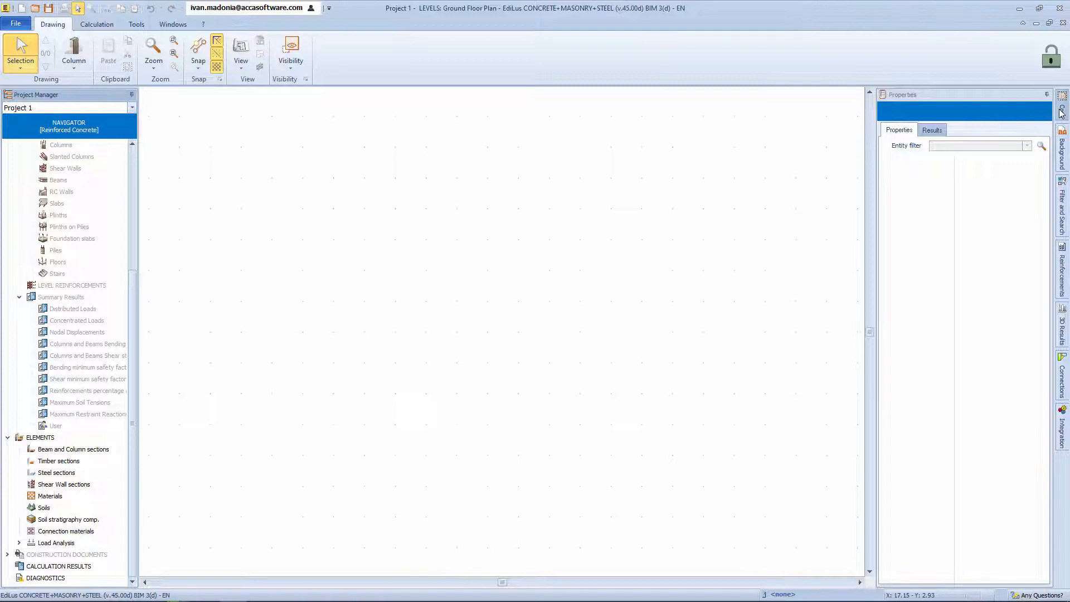
Show the level-copy options, then the column reinforcement design parameters panel.
click(1062, 152)
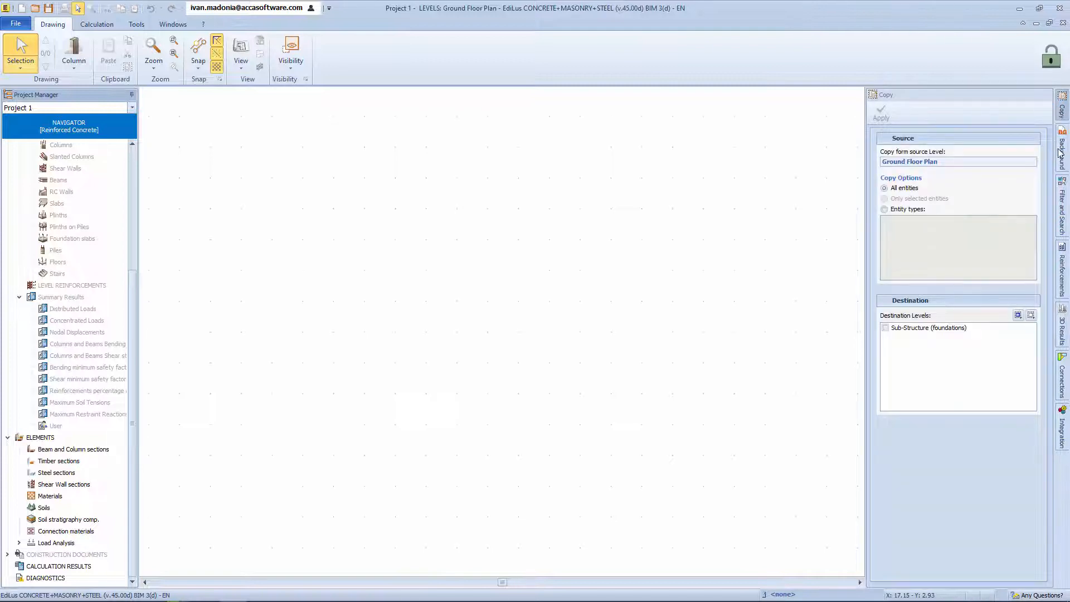
click(1062, 148)
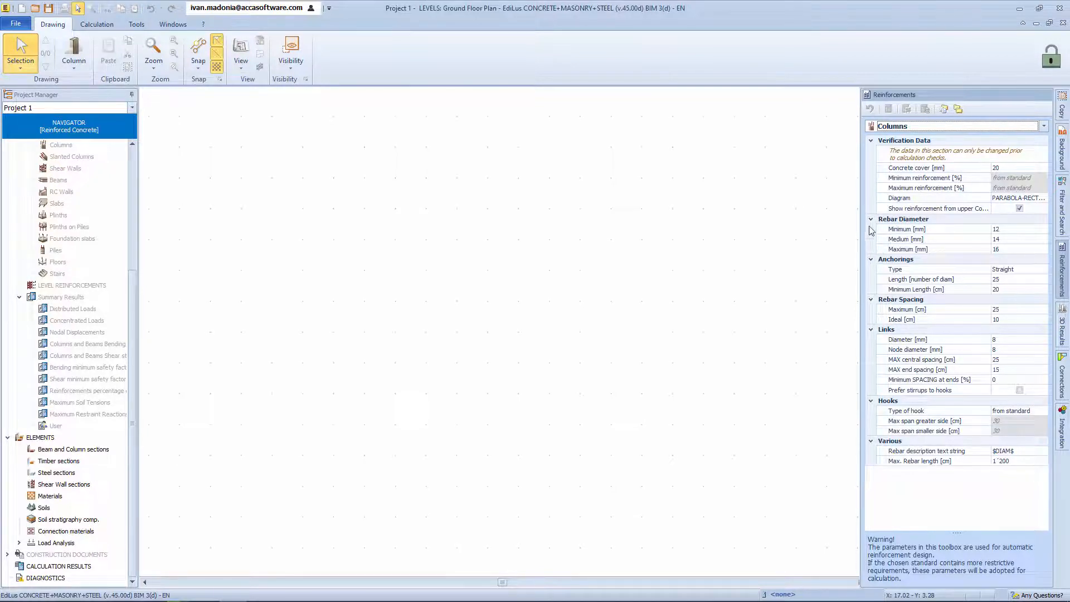
mouse_move(872, 225)
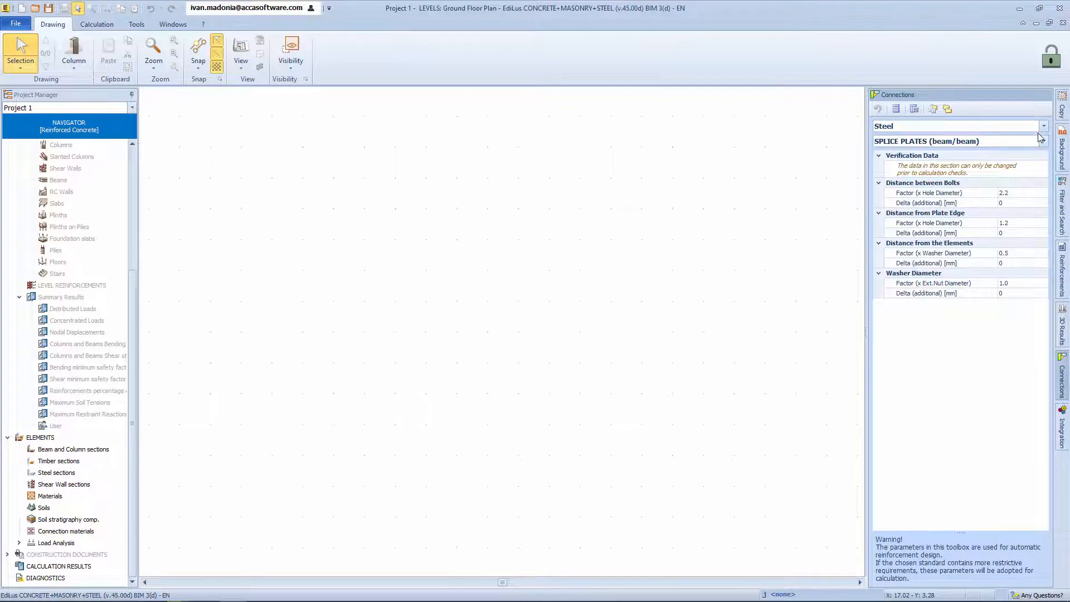
Switch the connection type to Bolted END PLATE SPLICE (beam/beam).
click(1042, 142)
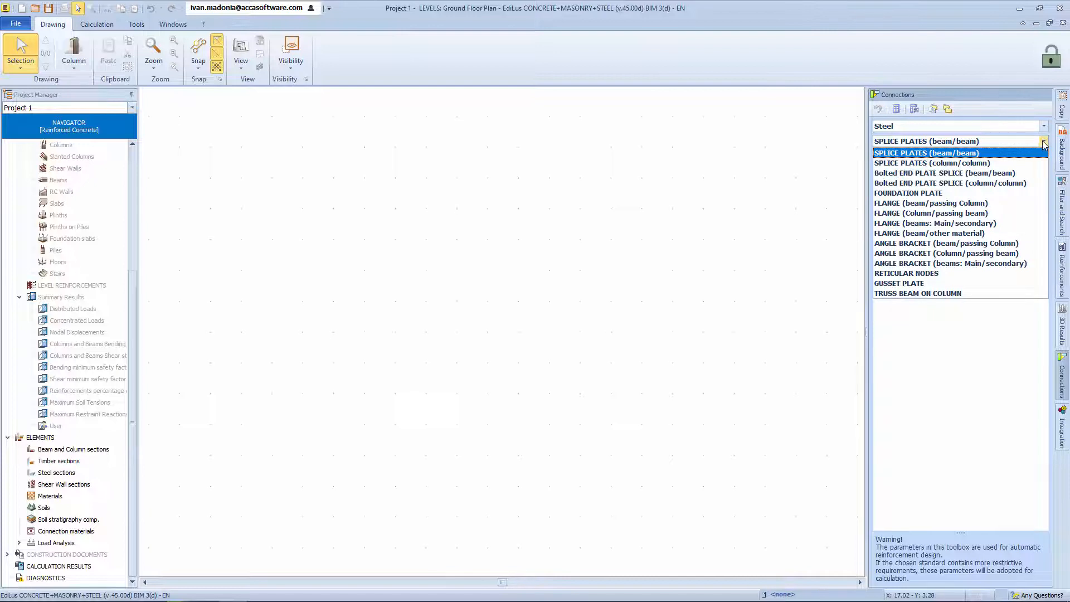
click(945, 173)
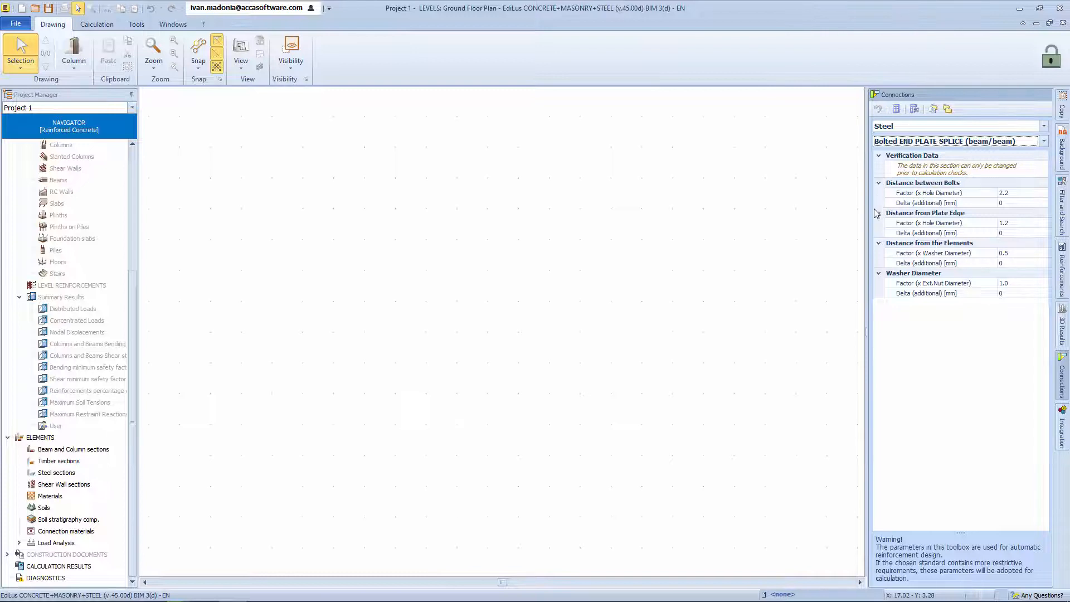
mouse_move(880, 298)
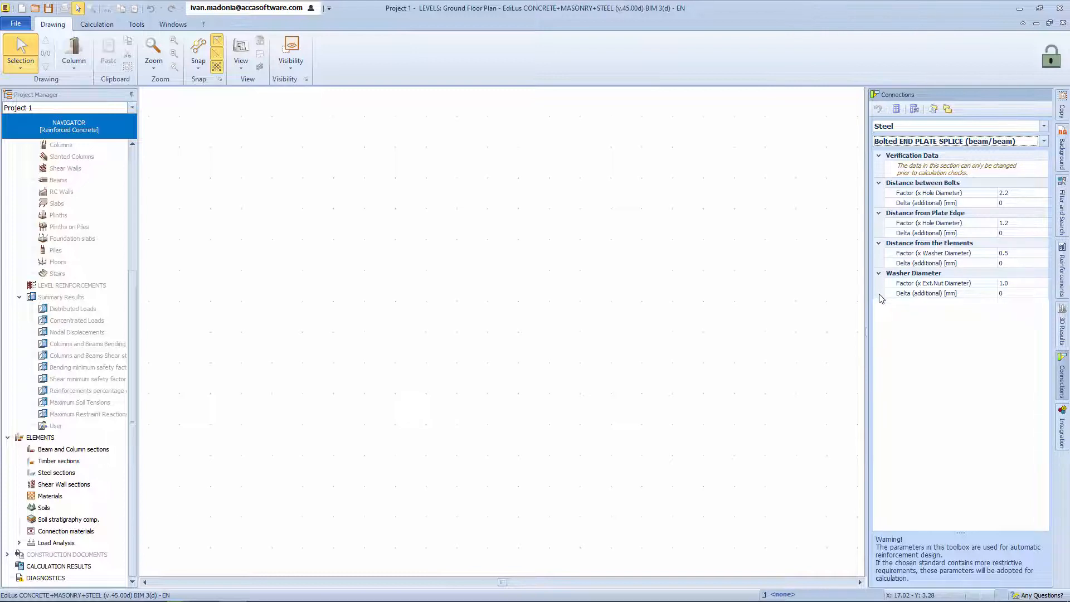
mouse_move(773, 258)
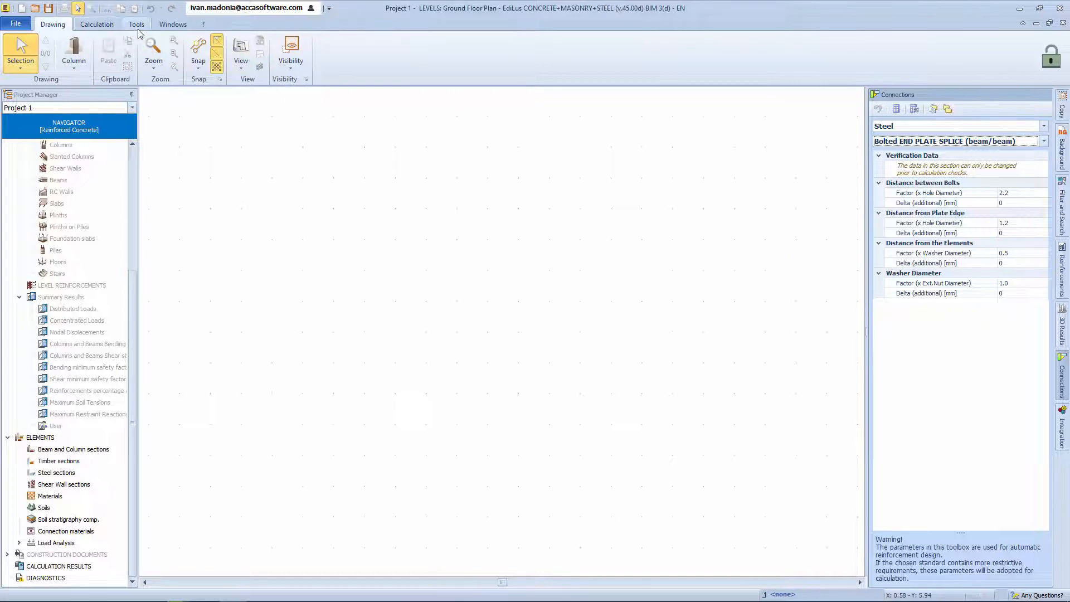
mouse_move(145, 29)
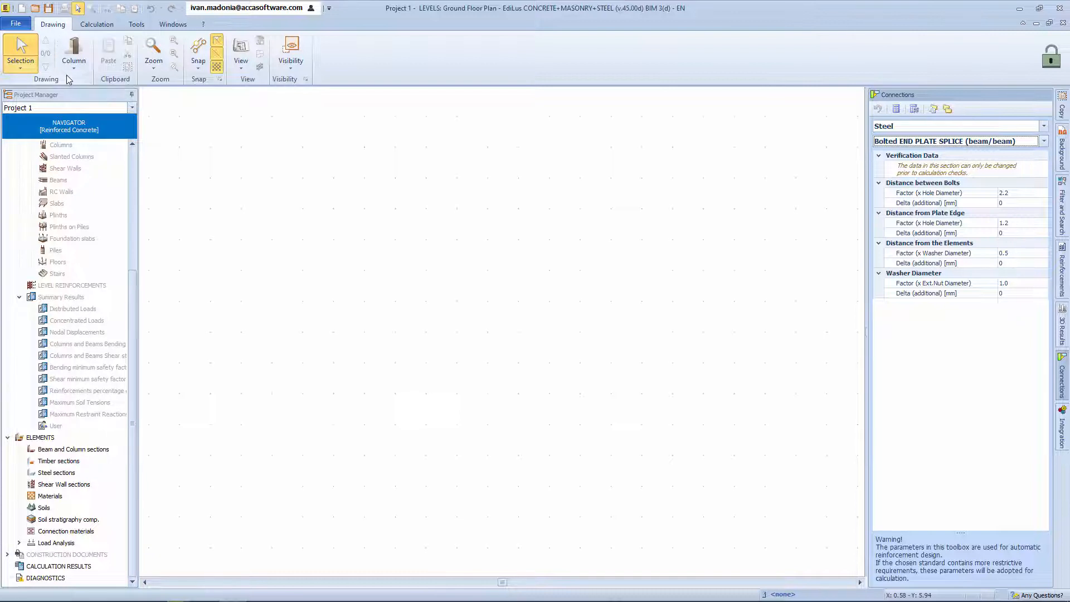
Select the Column element, check its section list and go to the Beam and Column sections archive.
click(74, 51)
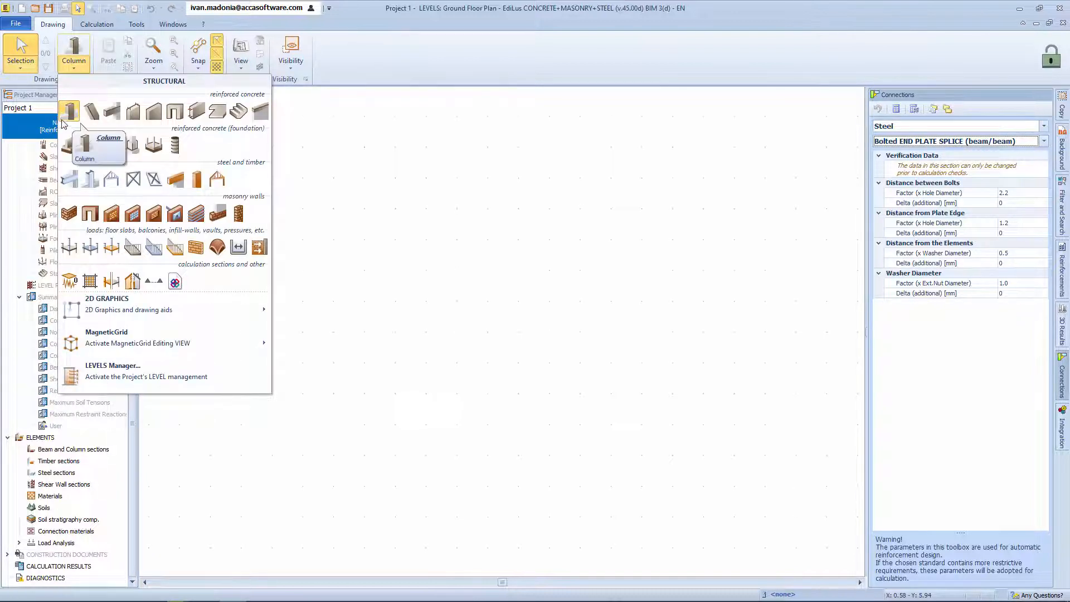
mouse_move(175, 110)
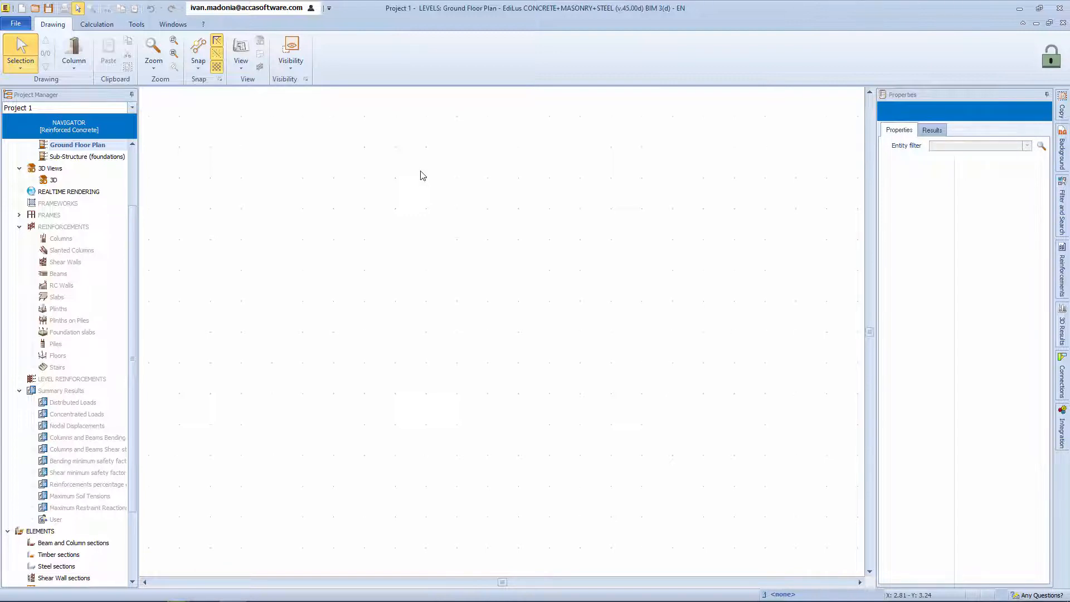
click(73, 51)
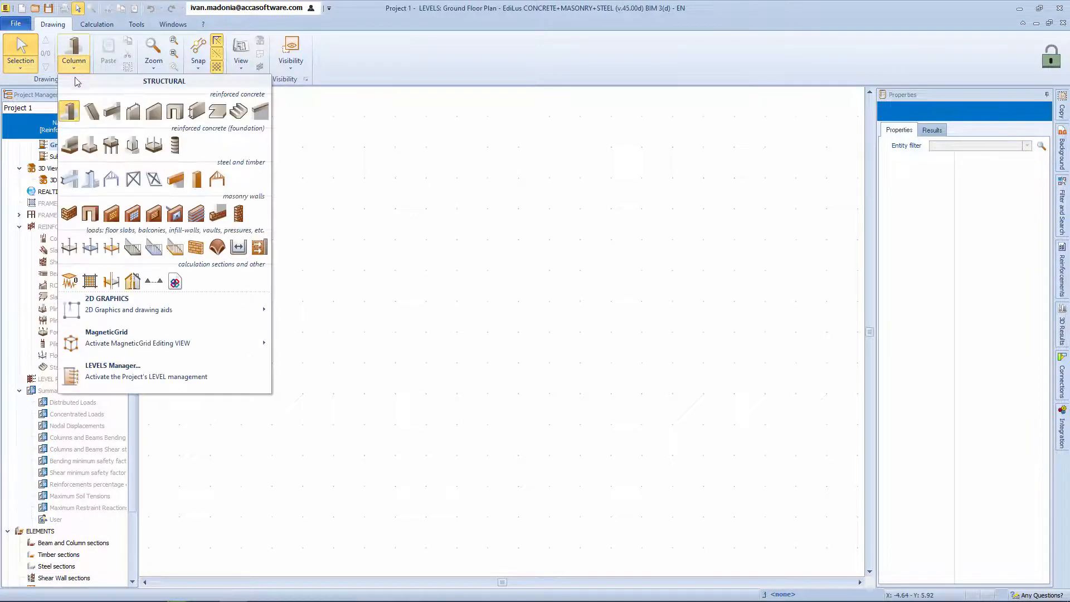
click(69, 110)
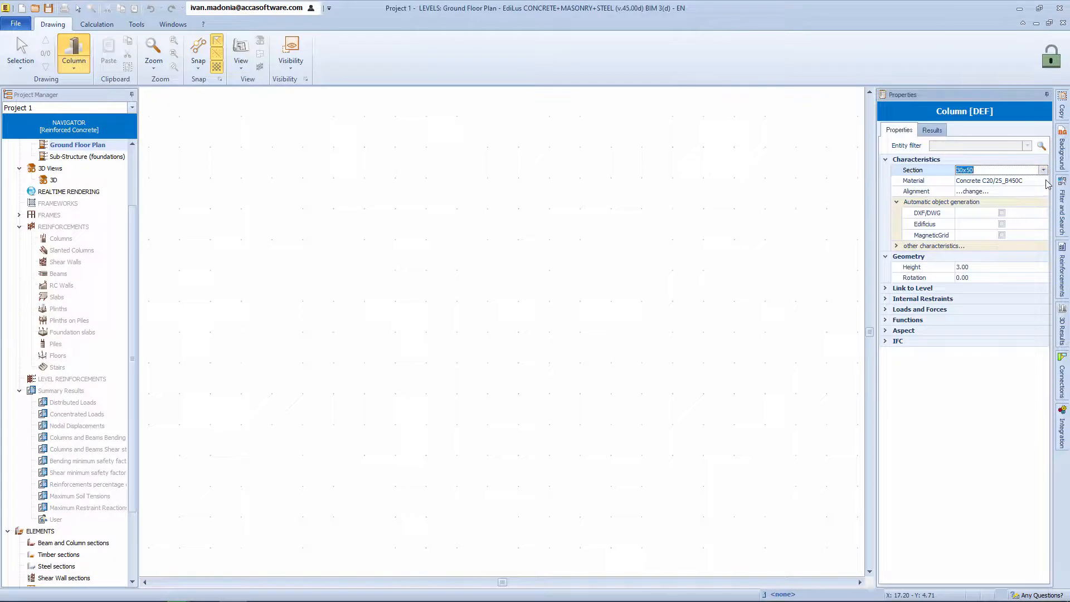
click(1042, 181)
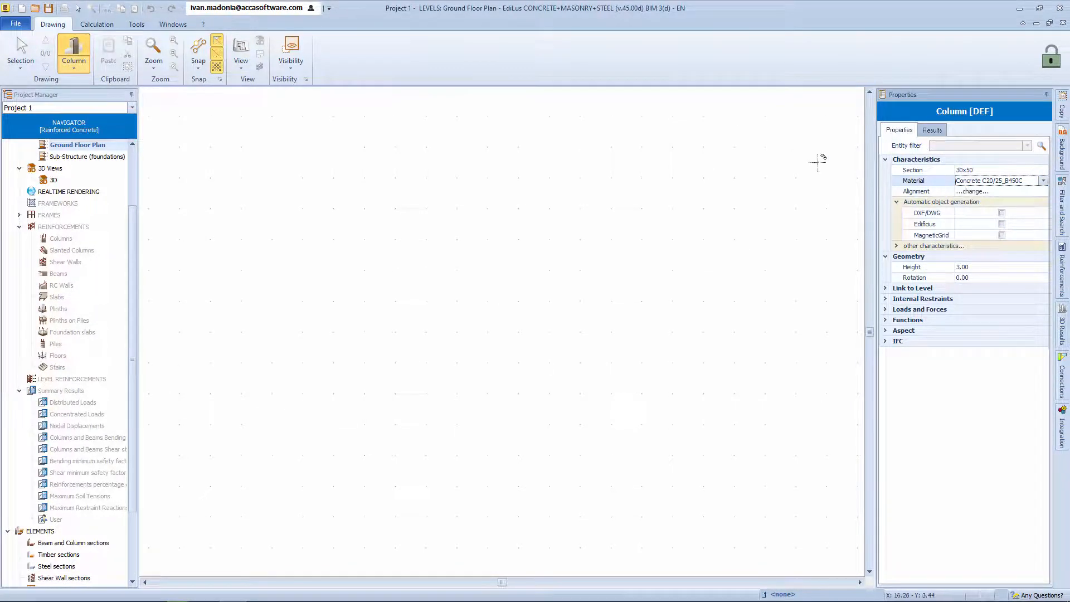
click(79, 355)
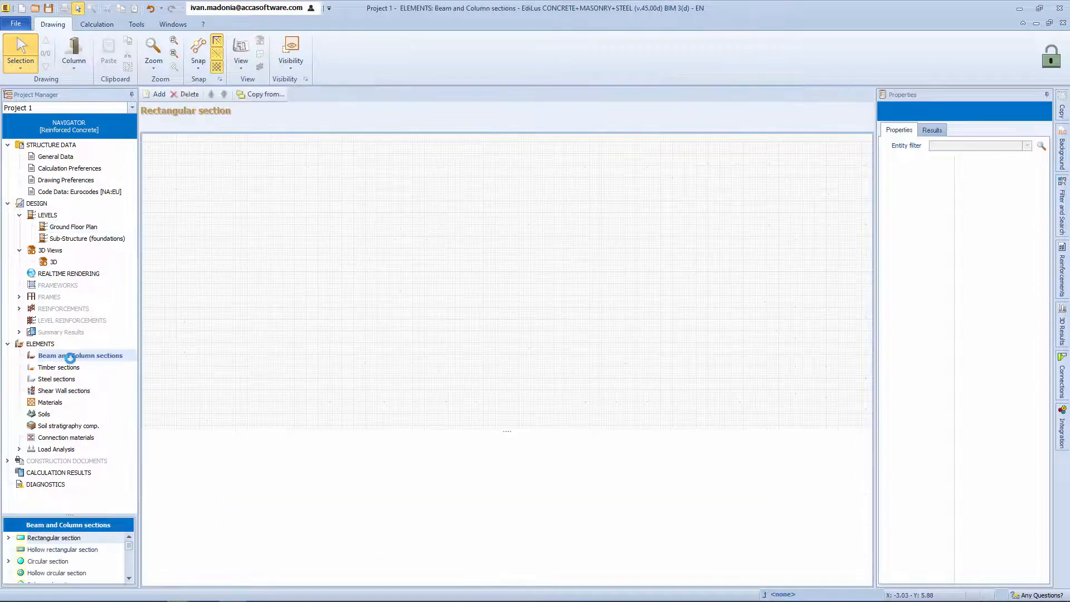
Edit the 30x50 rectangular section to base 35 and height 55 cm.
click(9, 537)
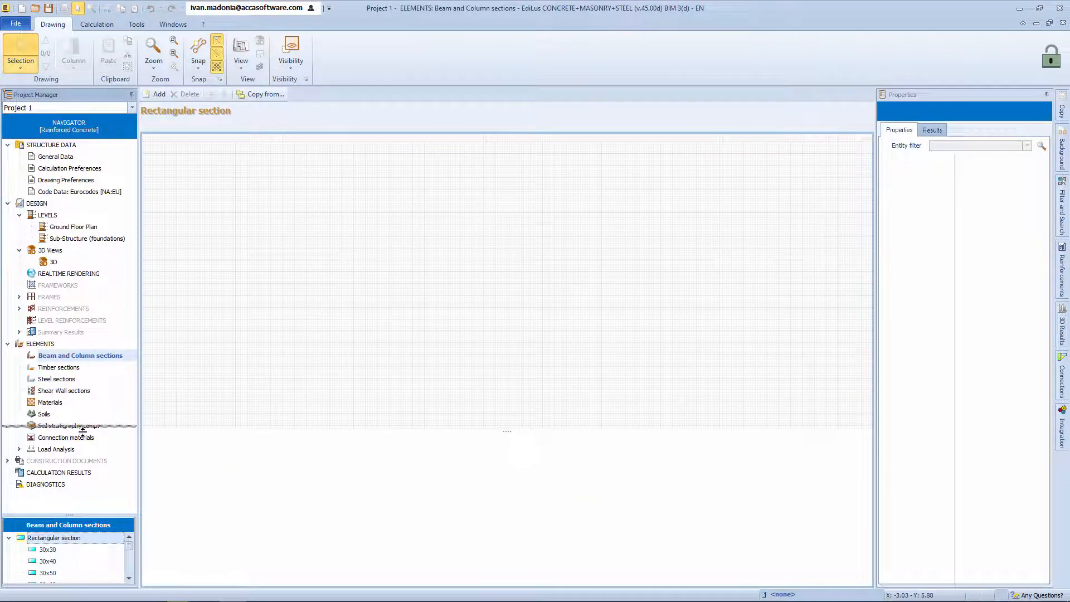
click(47, 467)
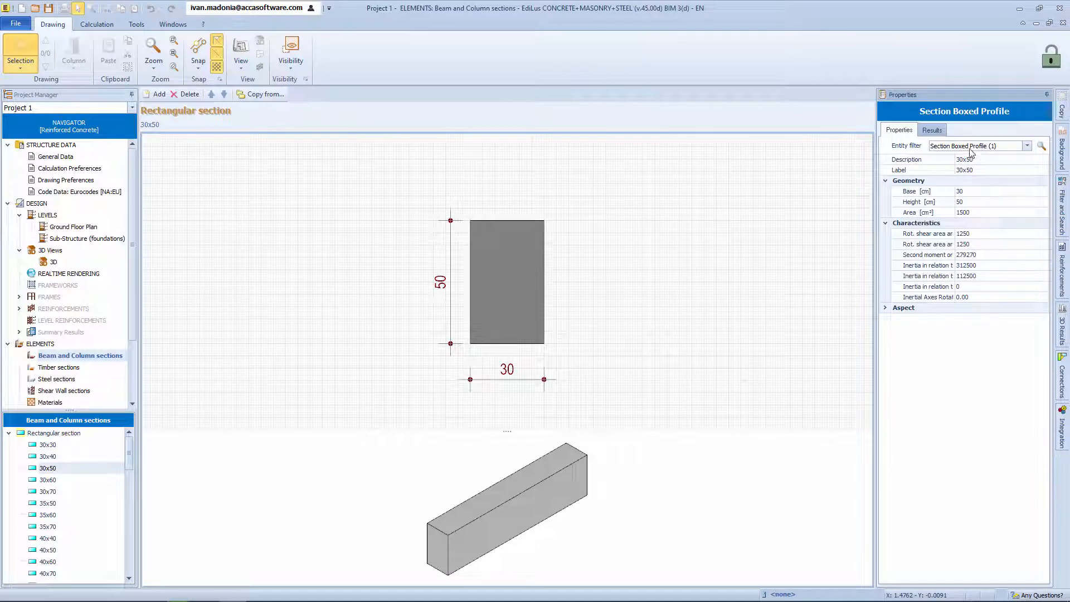
mouse_move(978, 167)
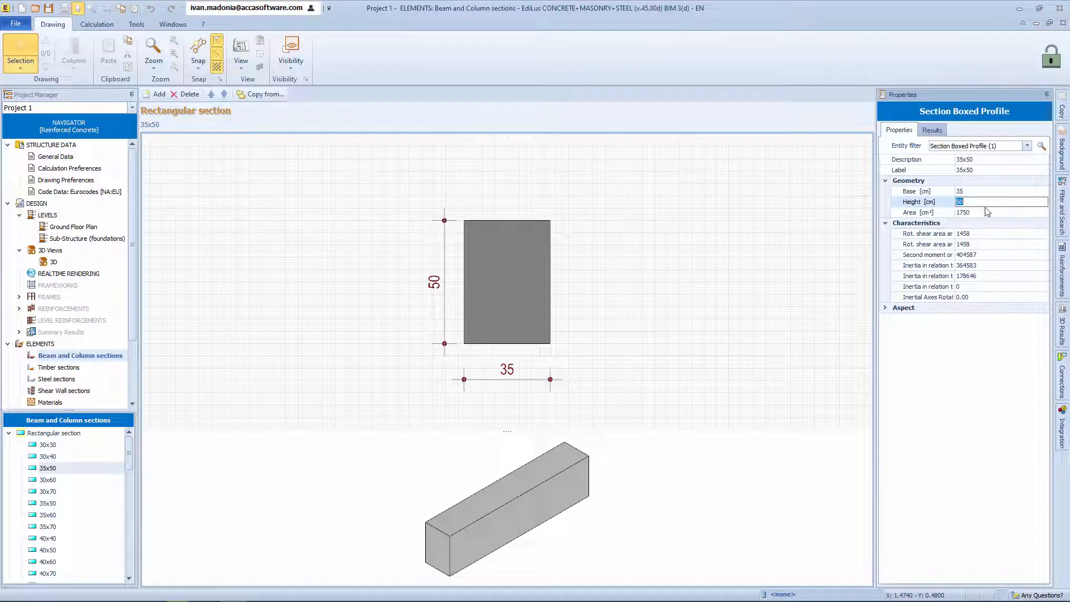
text(55)
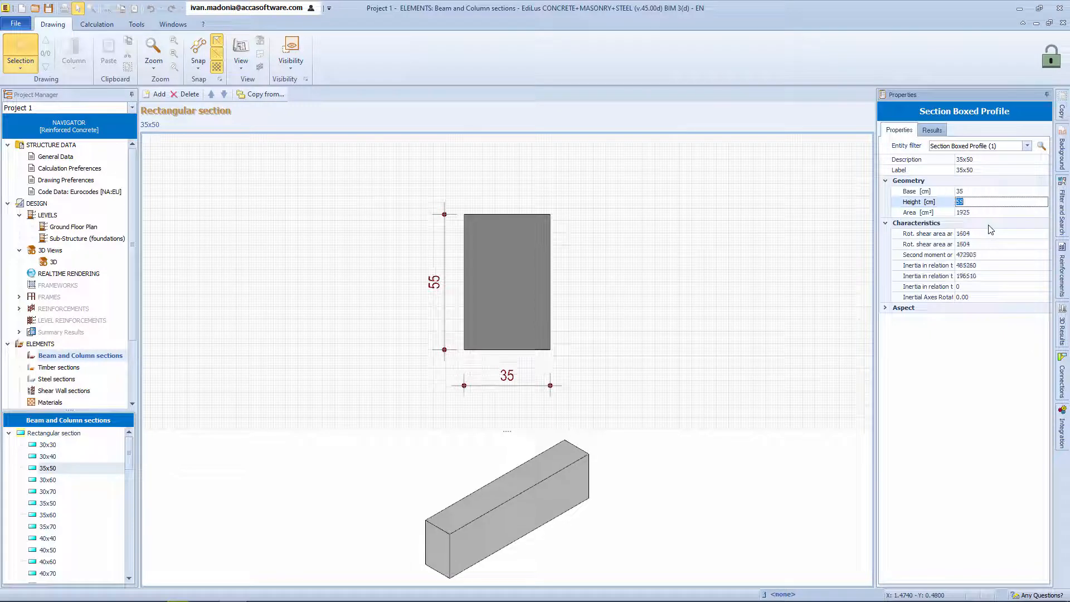
text(55)
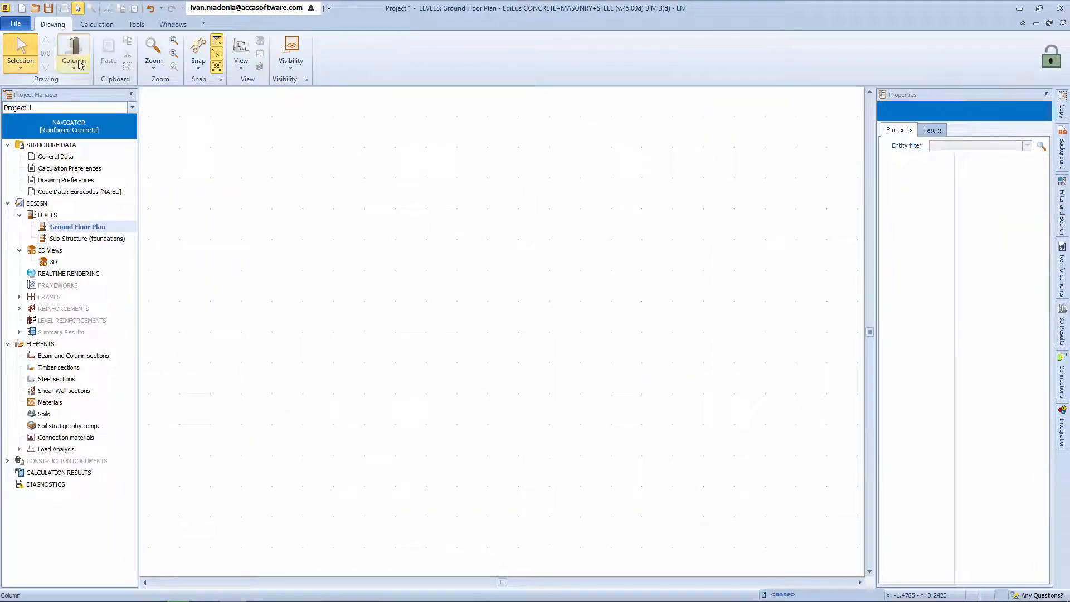
Insert a 35x55 column near the middle of the plan and show its section list.
click(73, 52)
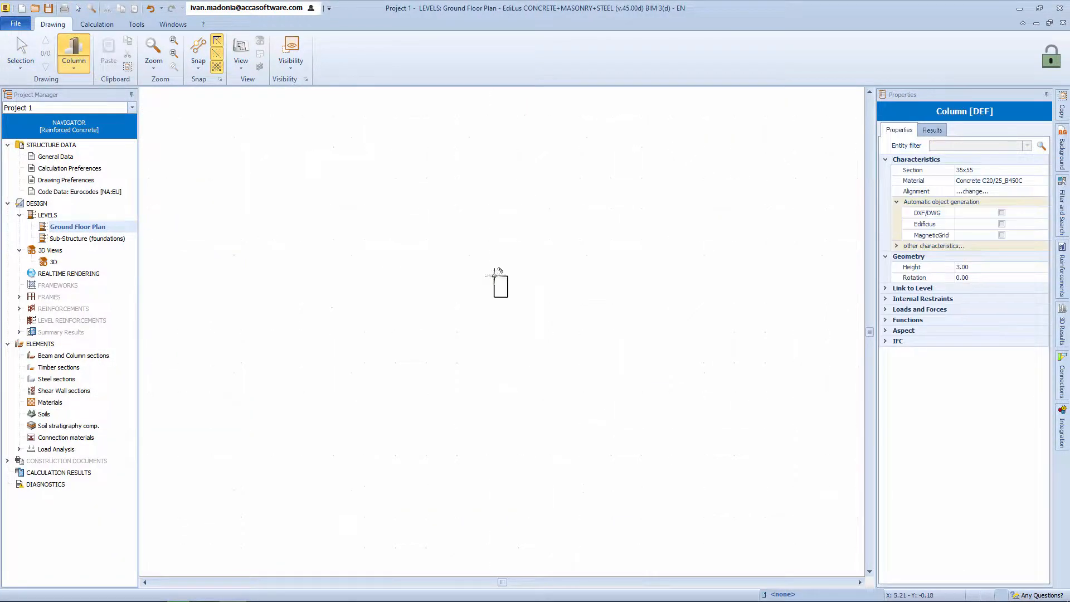
click(499, 284)
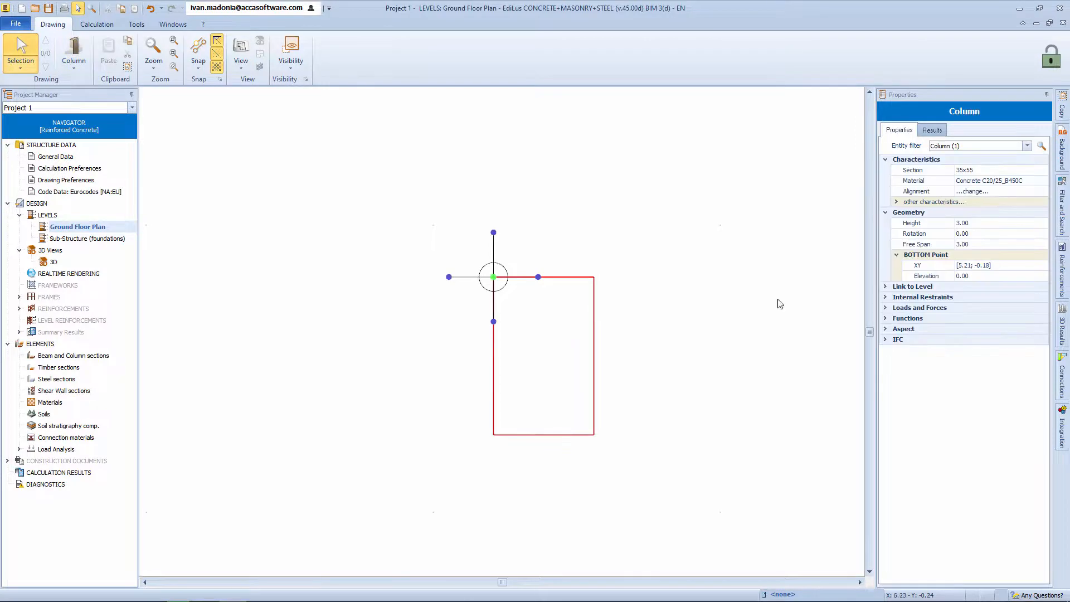
click(1043, 169)
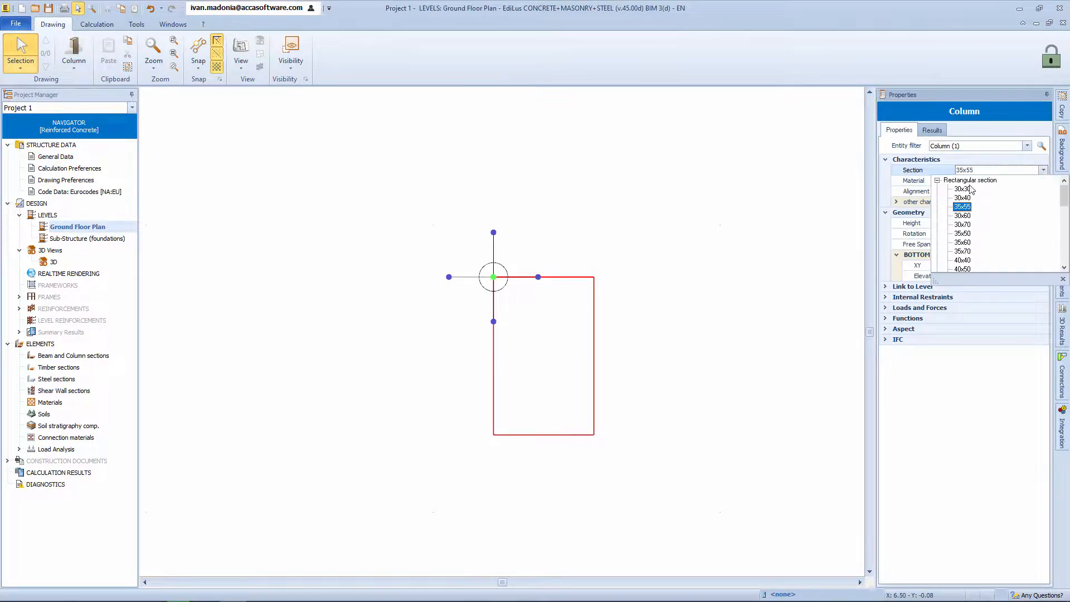